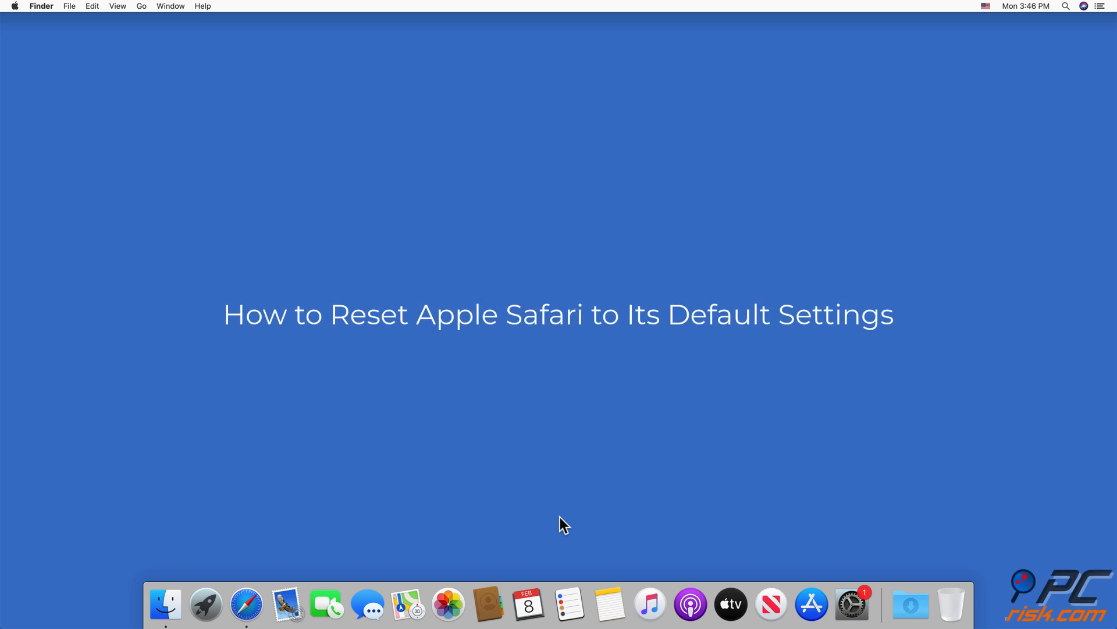
mouse_move(246, 604)
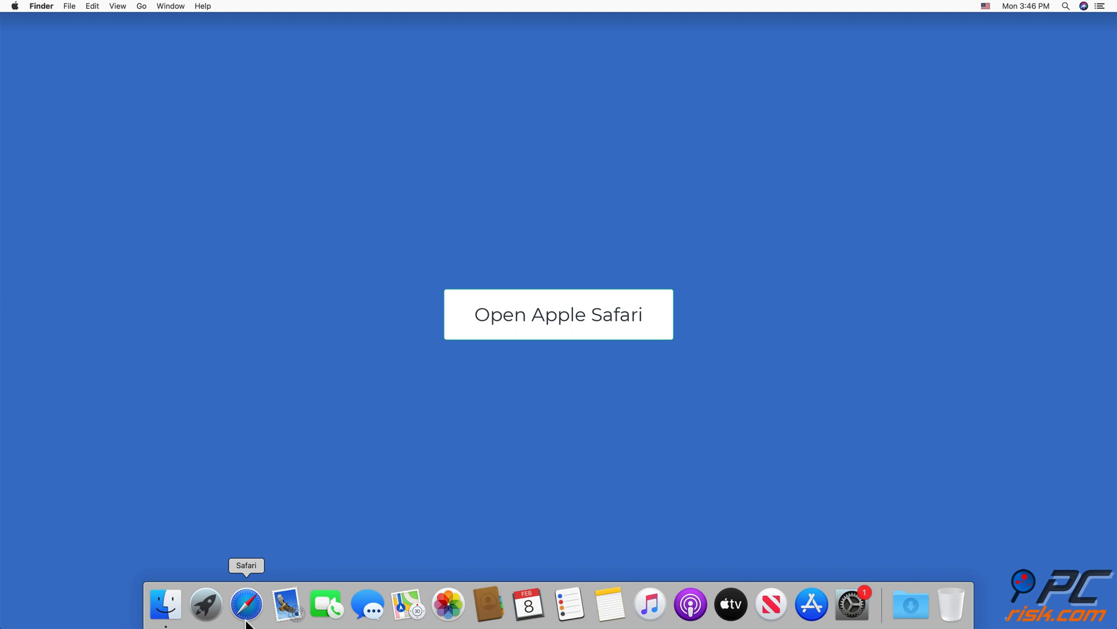
Step: Launch Safari from the Dock so its Favorites start page appears
left_click(557, 315)
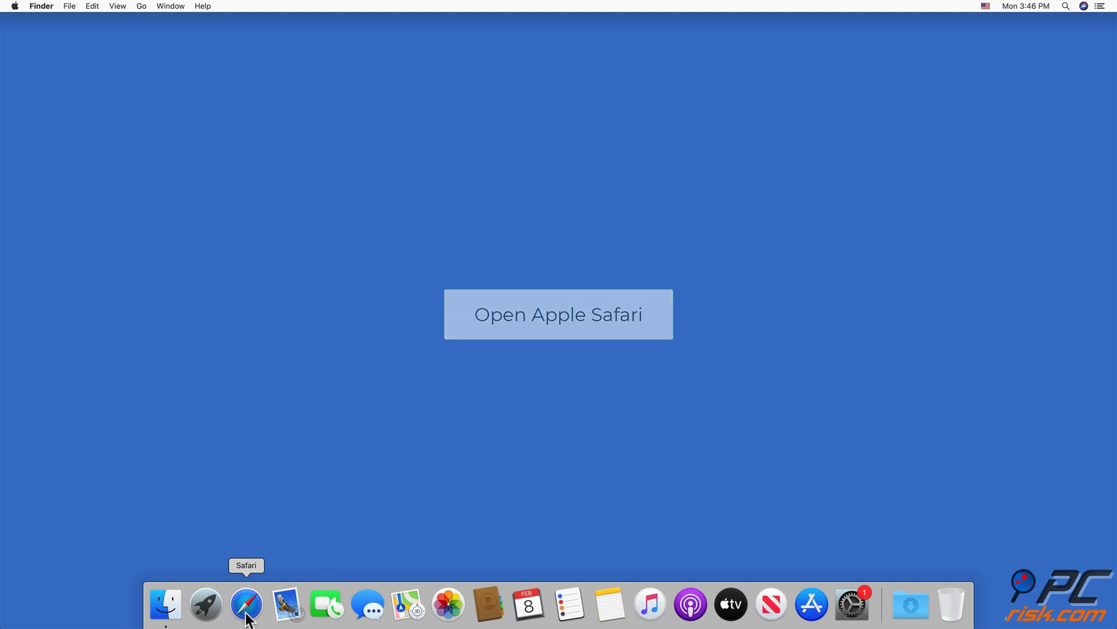
left_click(247, 604)
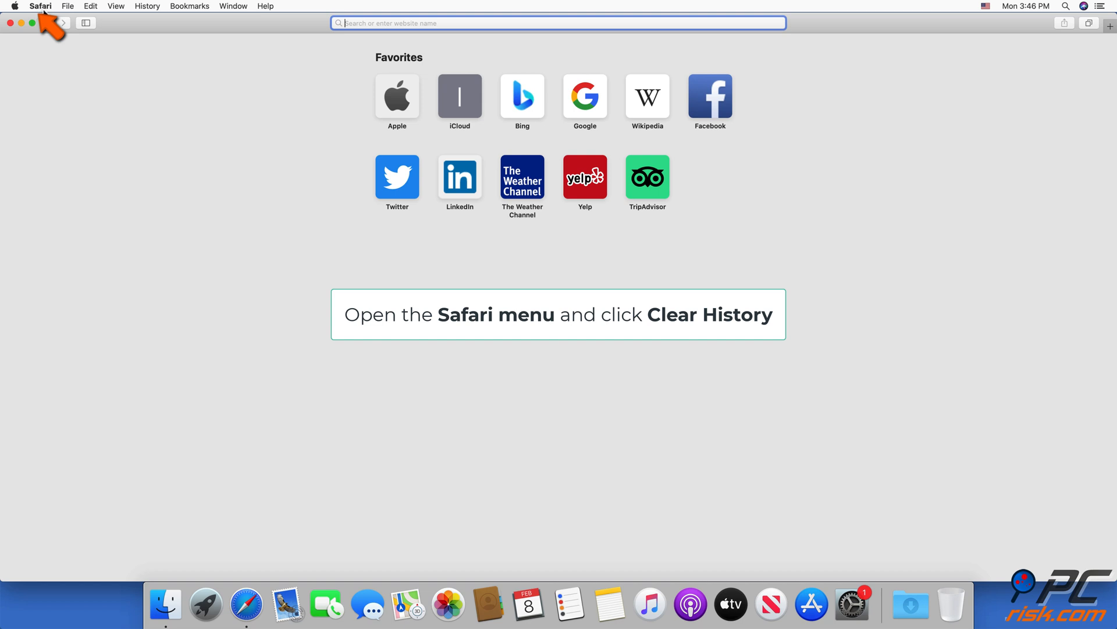
Step: Clear all of Safari's browsing history via Safari > Clear History with 'all history' selected
left_click(40, 6)
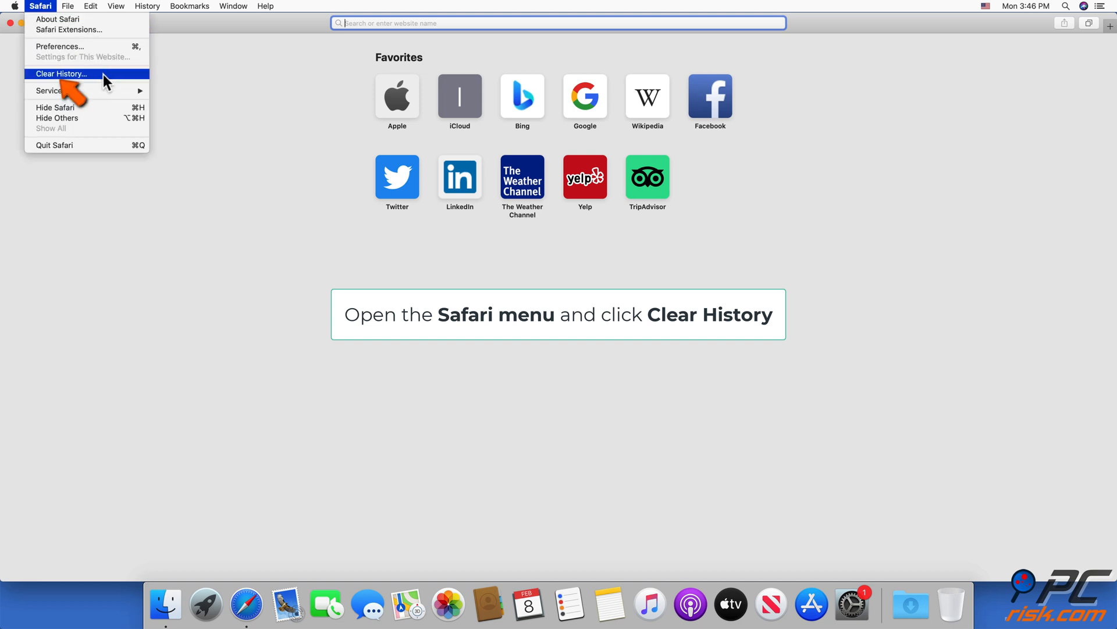
left_click(61, 74)
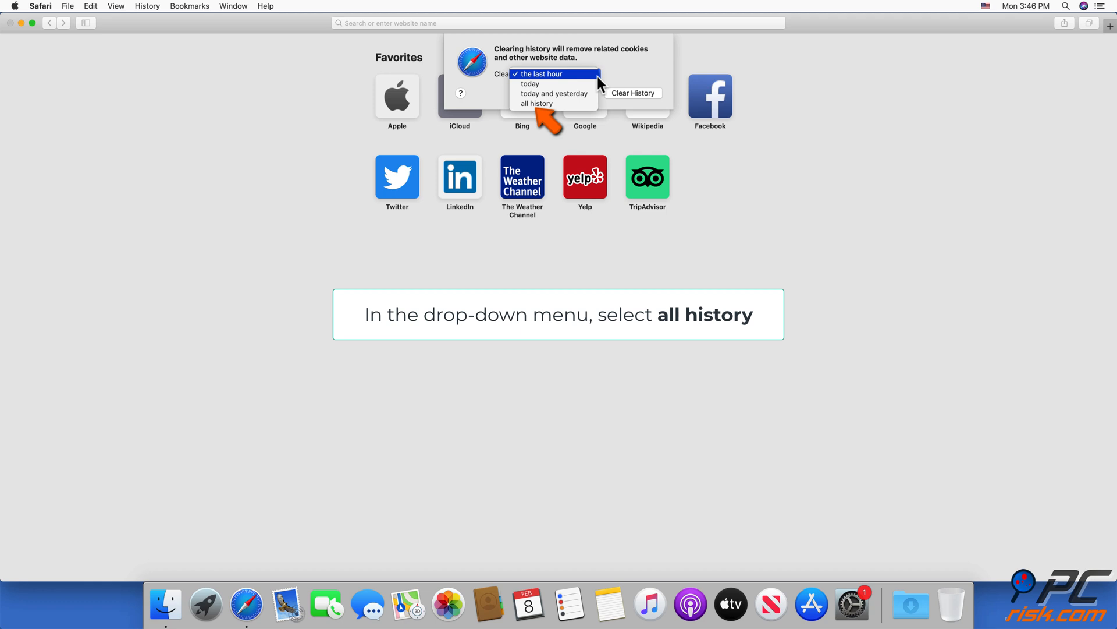
mouse_move(535, 103)
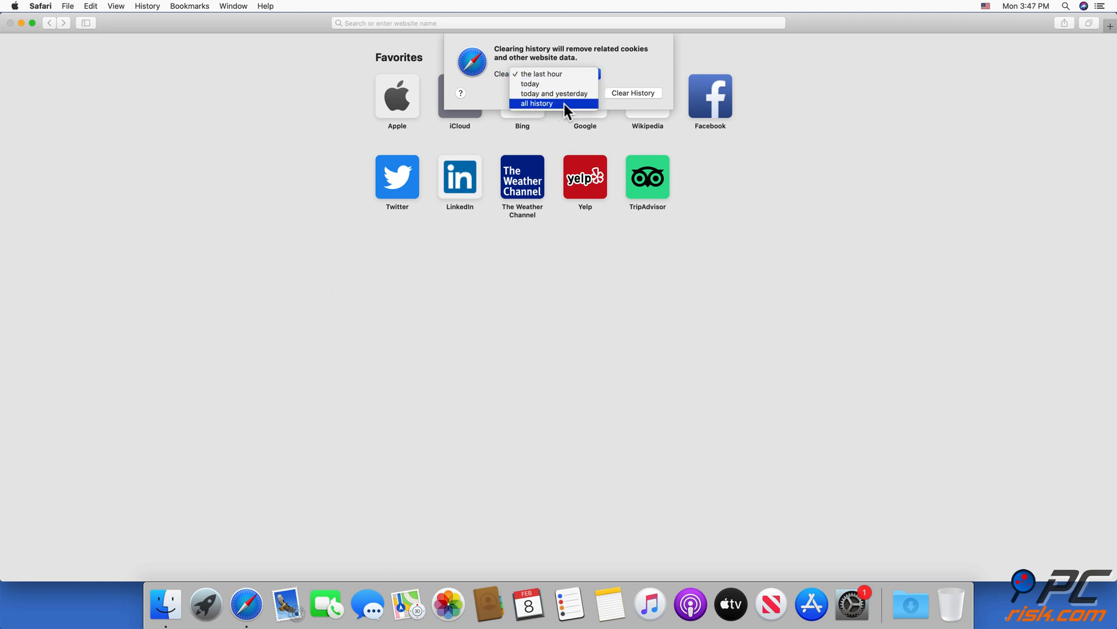
left_click(535, 104)
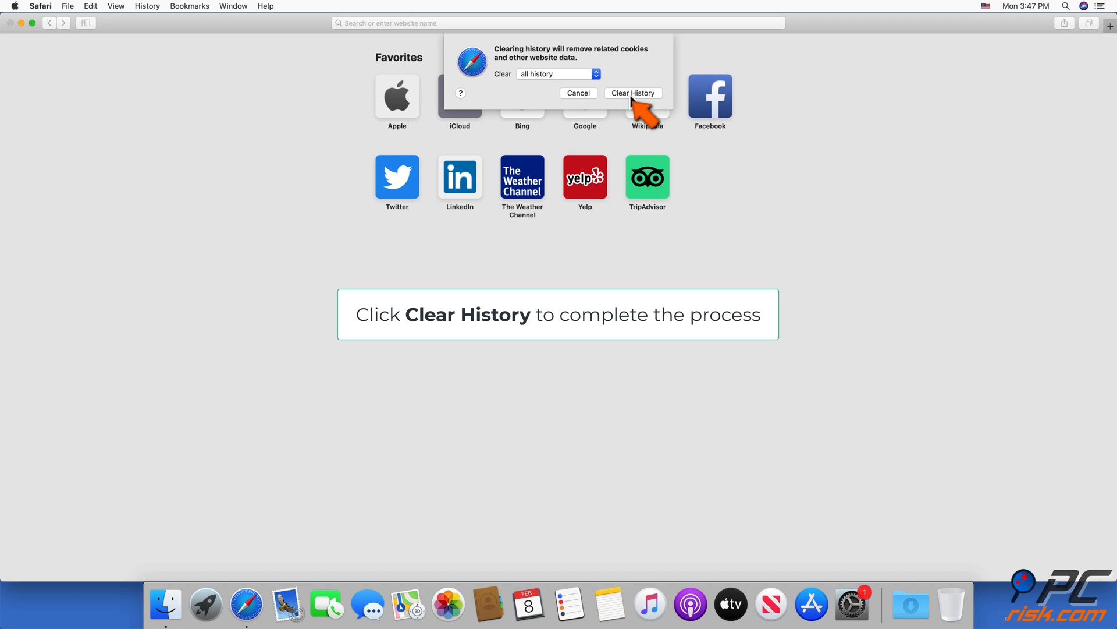
left_click(632, 93)
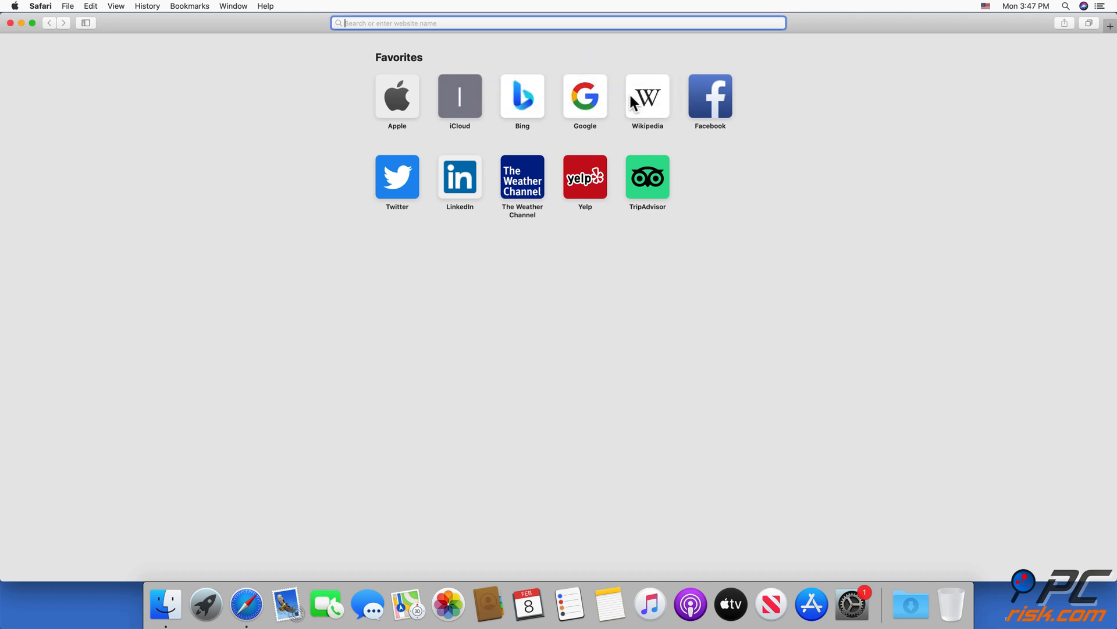
mouse_move(176, 51)
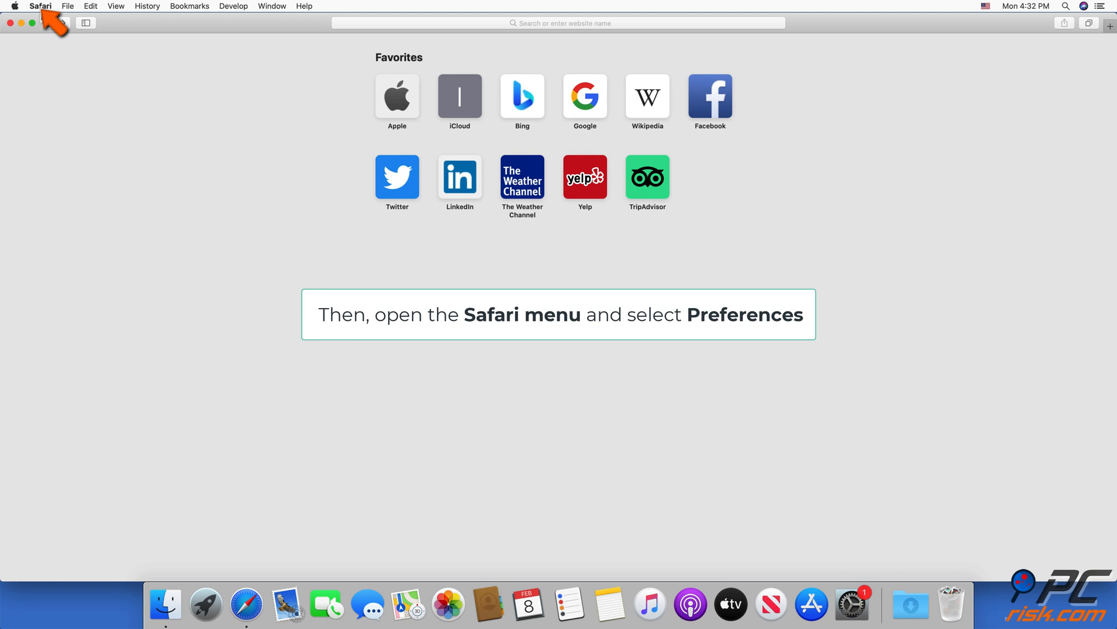
Step: Open Safari Preferences at Privacy and bring up Manage Website Data
left_click(39, 6)
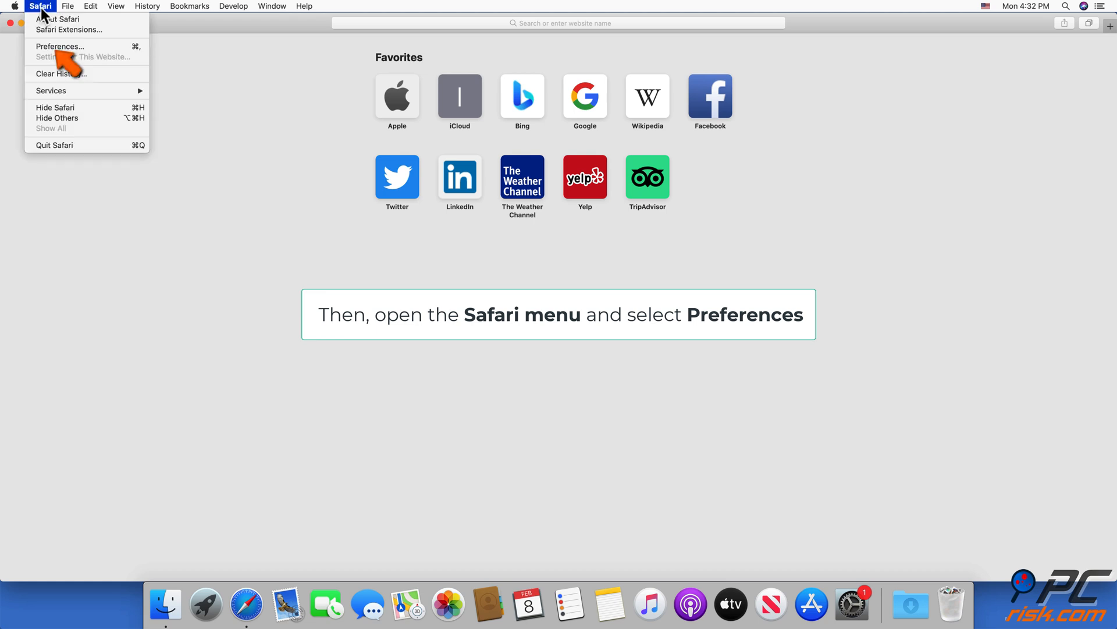
mouse_move(85, 47)
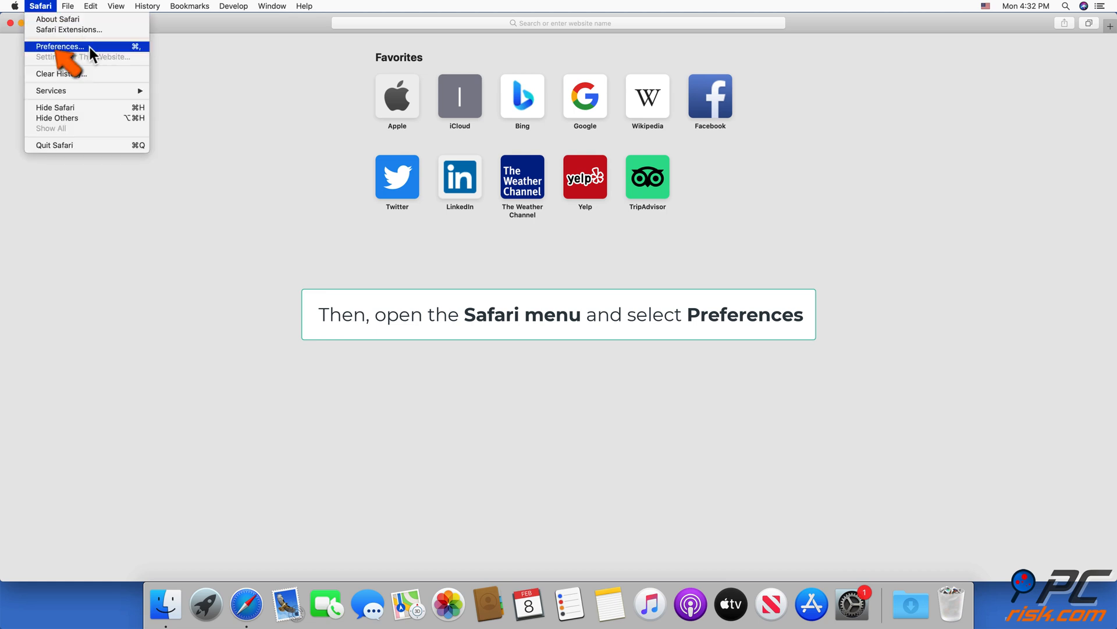
left_click(59, 47)
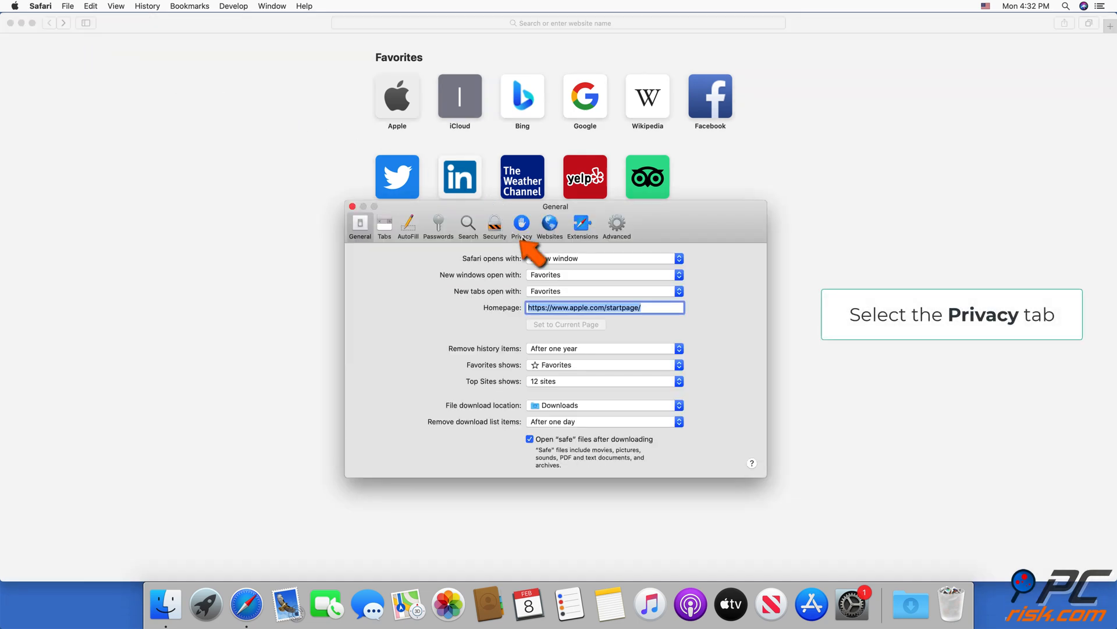
left_click(521, 224)
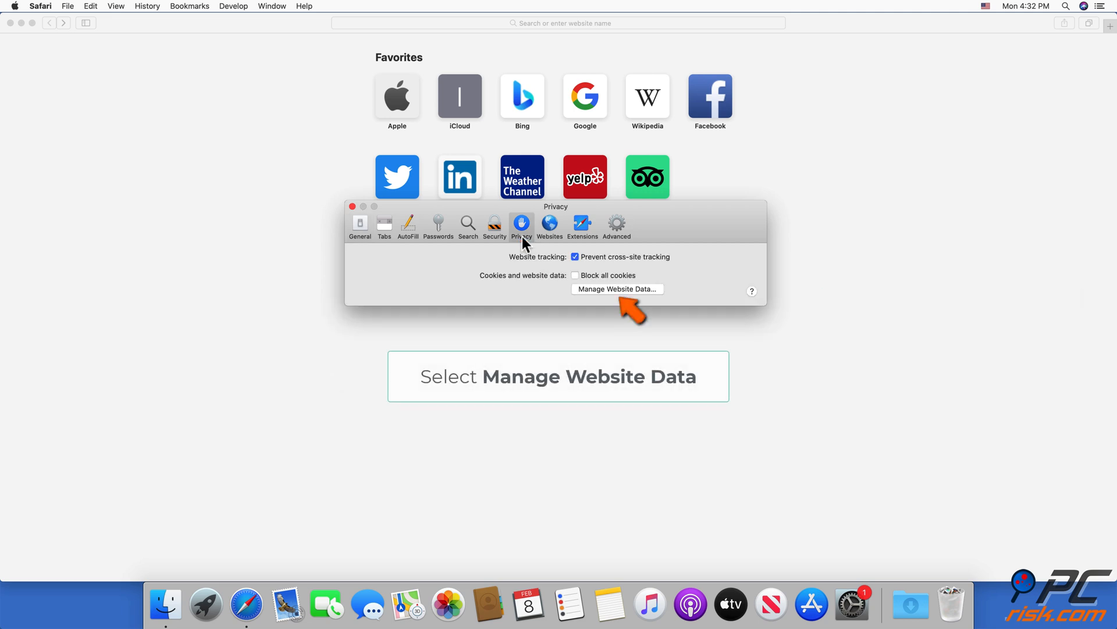
mouse_move(617, 299)
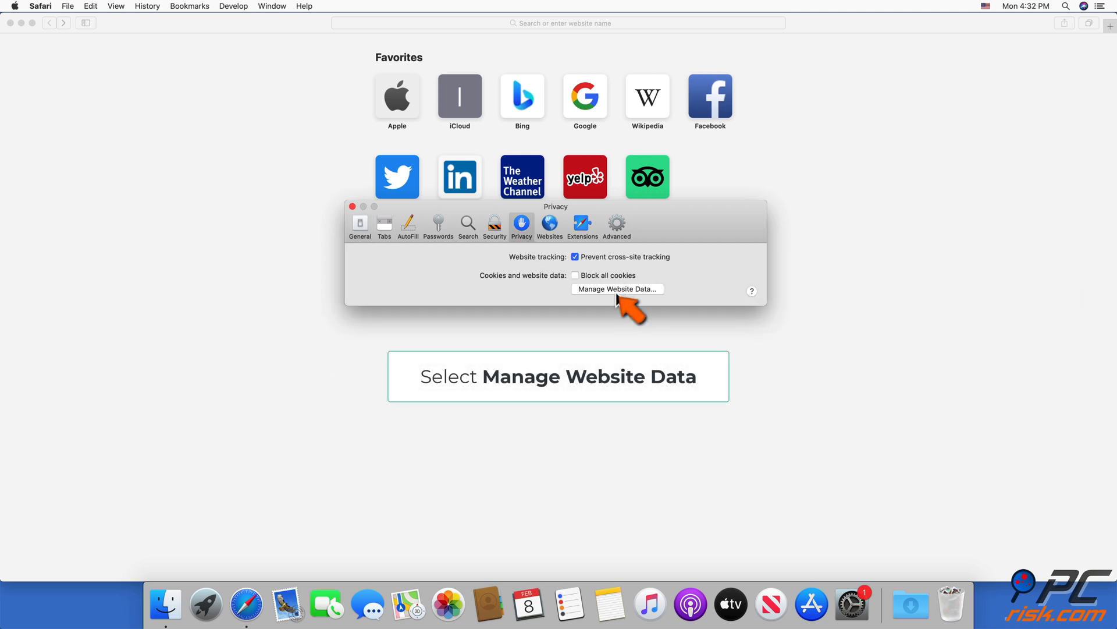
left_click(617, 289)
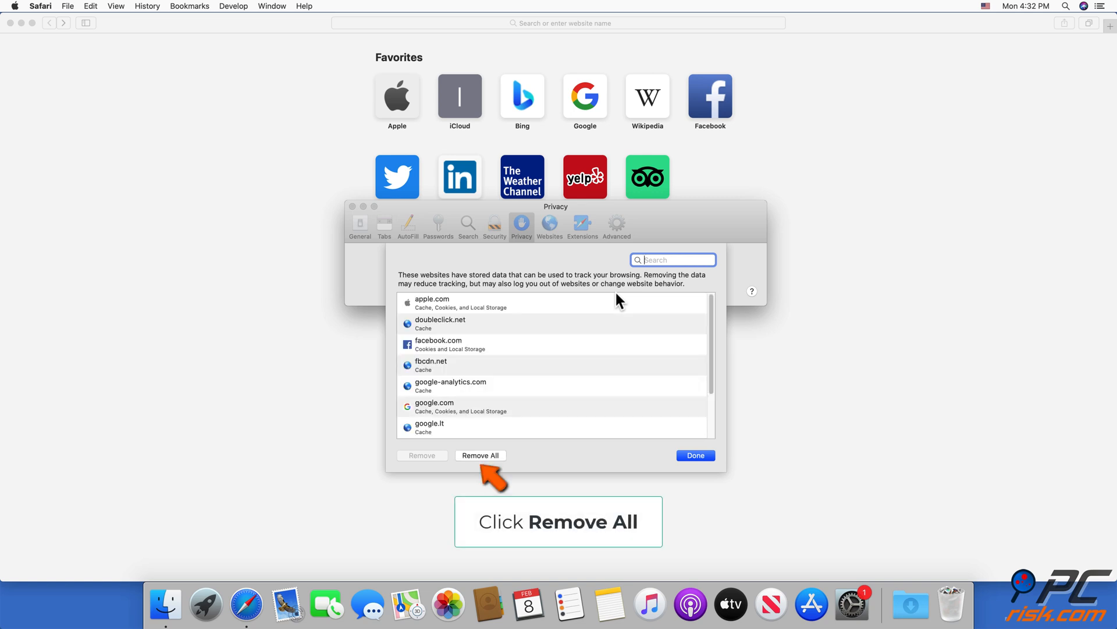
mouse_move(514, 426)
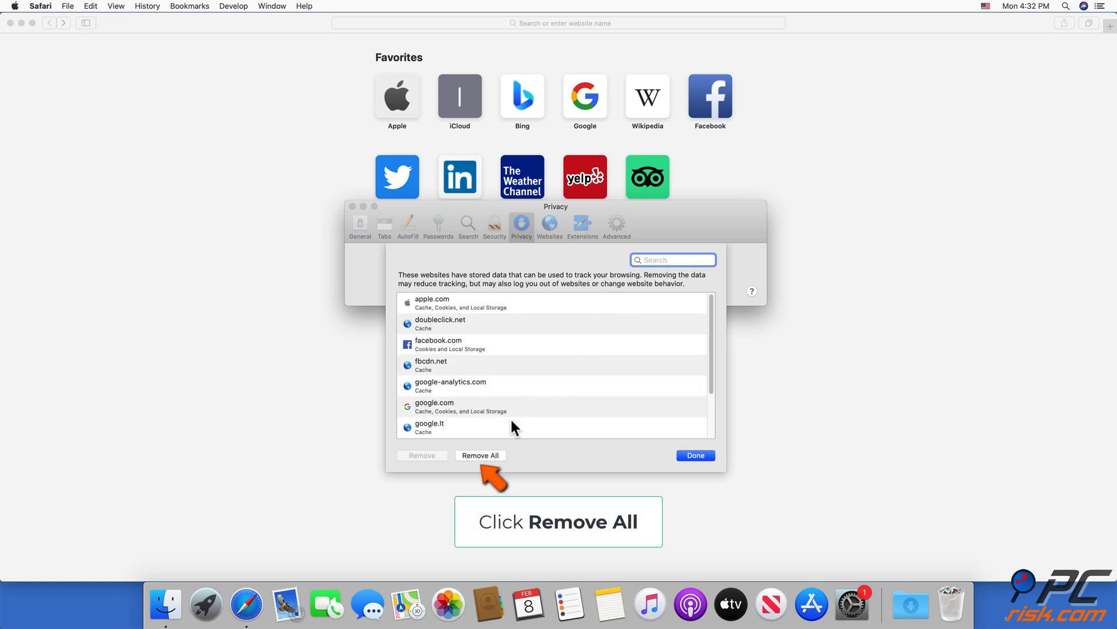
Step: Remove all stored website data, confirm with Remove Now, and close the Preferences window
left_click(480, 455)
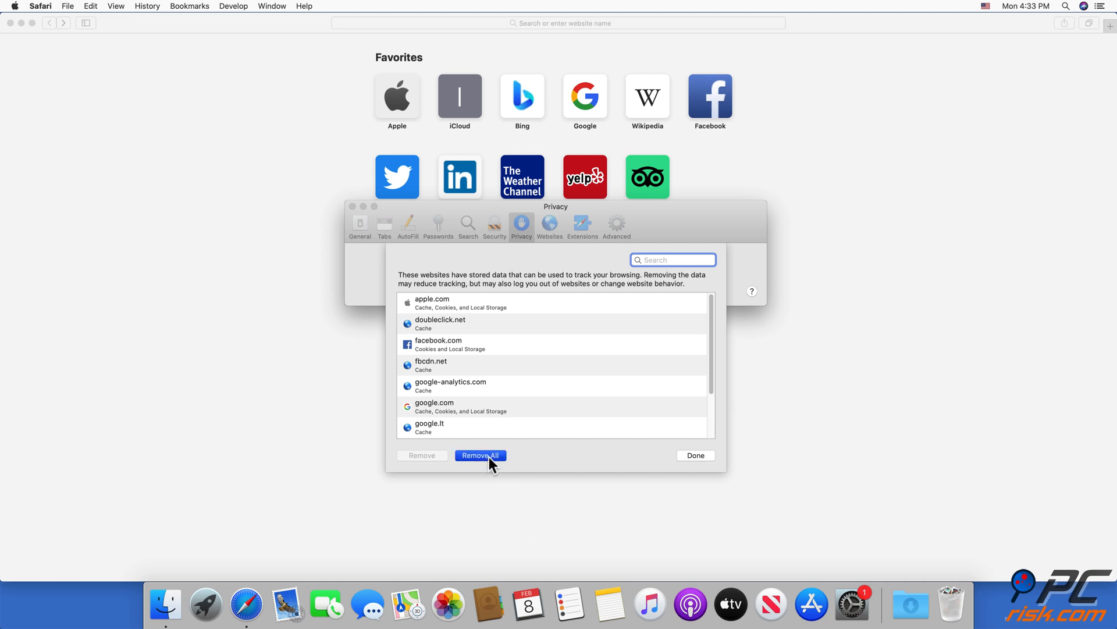
left_click(481, 455)
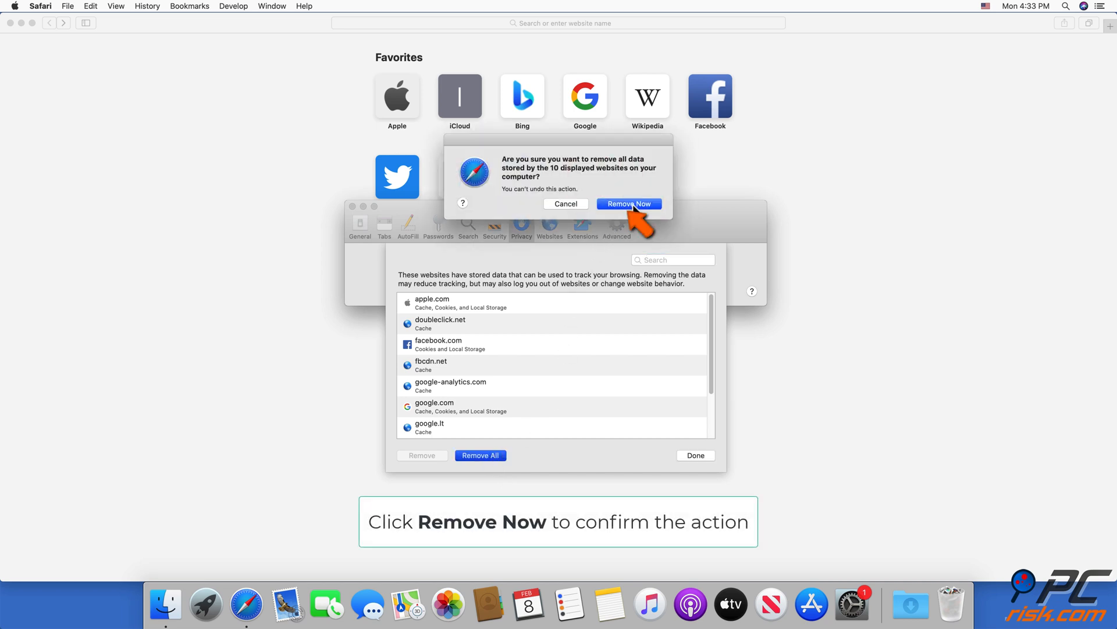
left_click(627, 203)
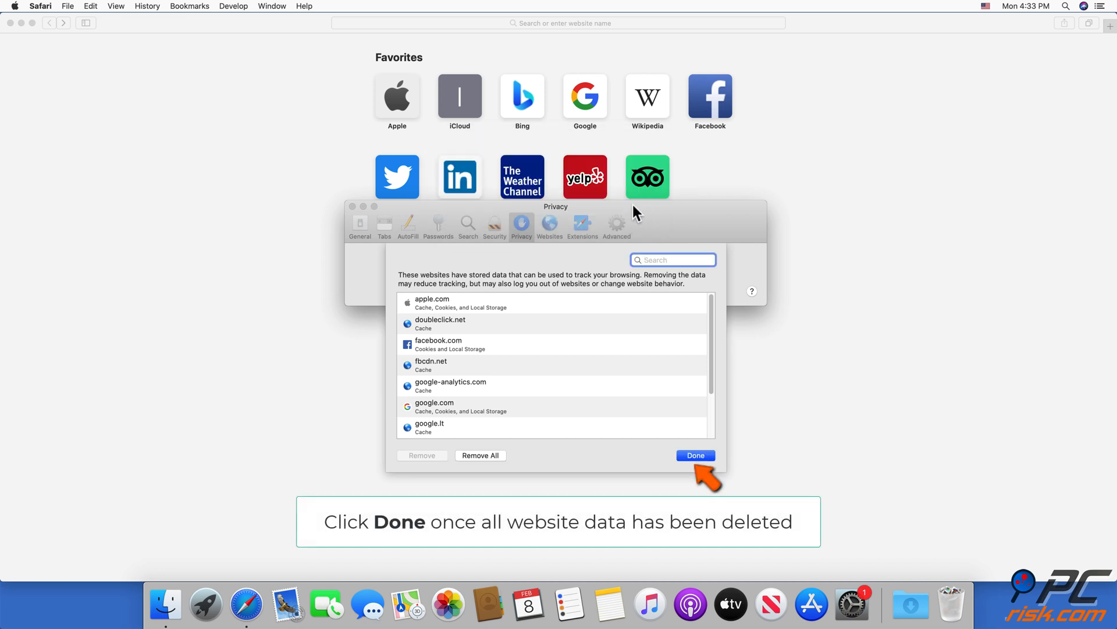
left_click(480, 455)
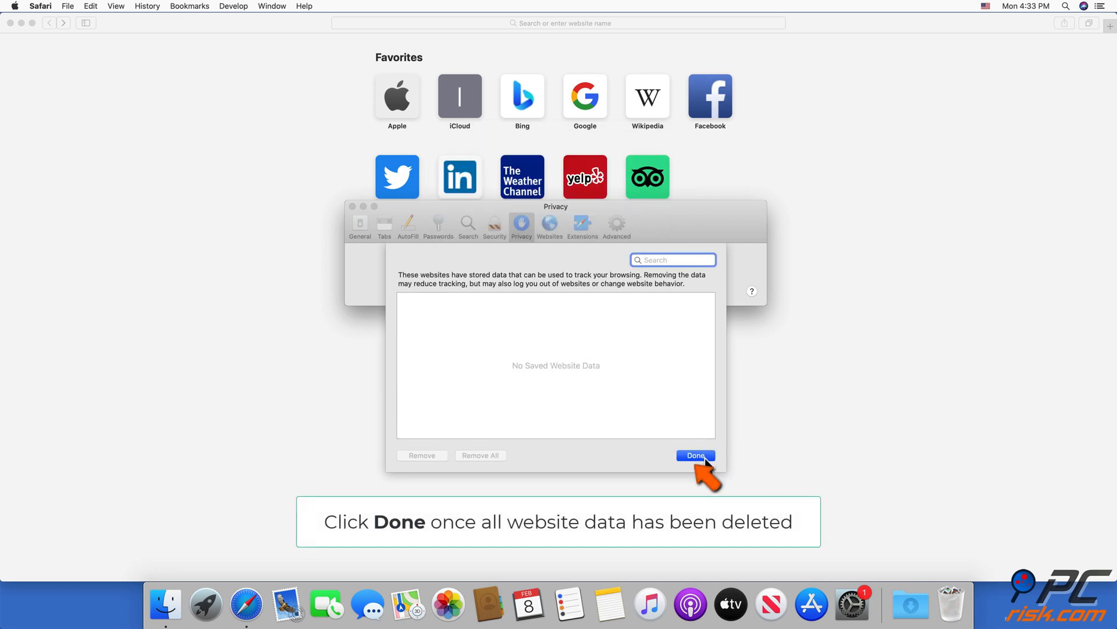
left_click(695, 455)
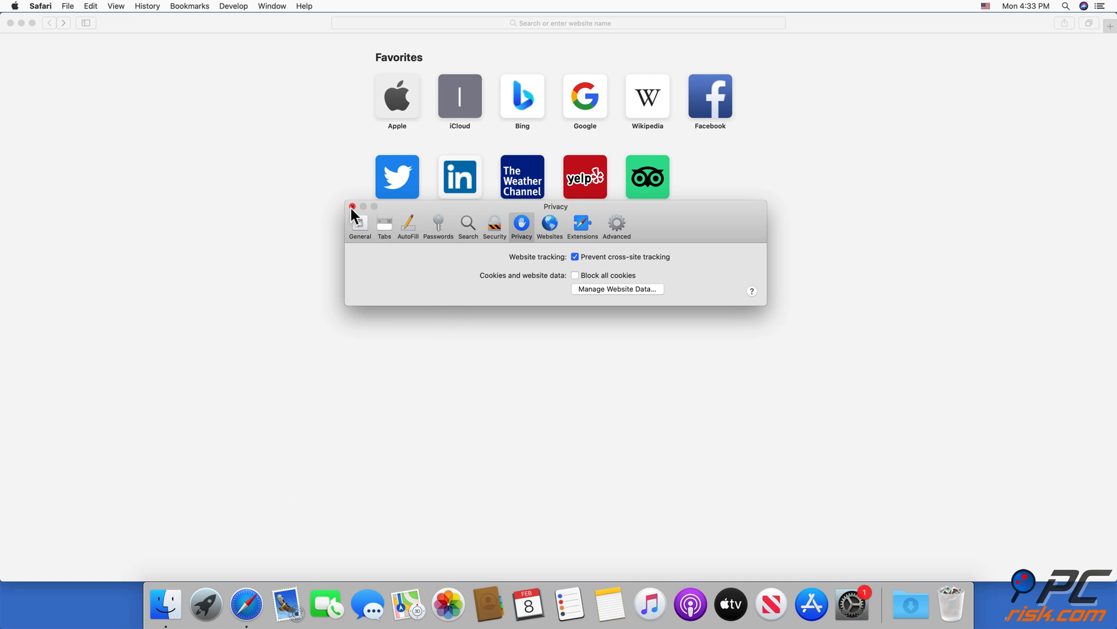
left_click(351, 207)
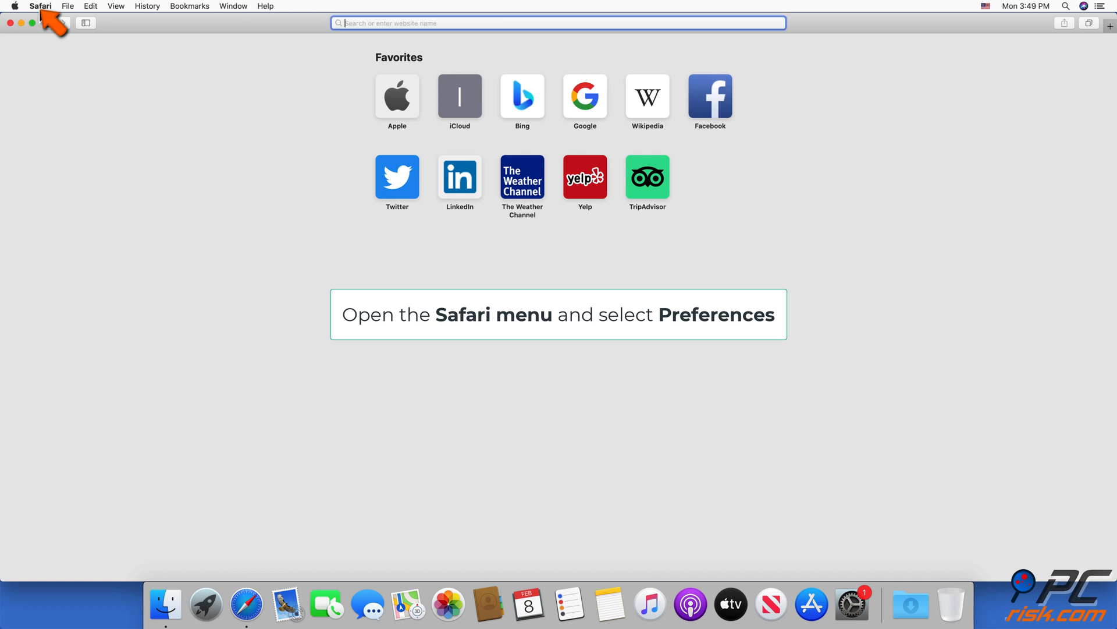
Step: Enable 'Show Develop menu in menu bar' in Advanced preferences and close Preferences
left_click(40, 6)
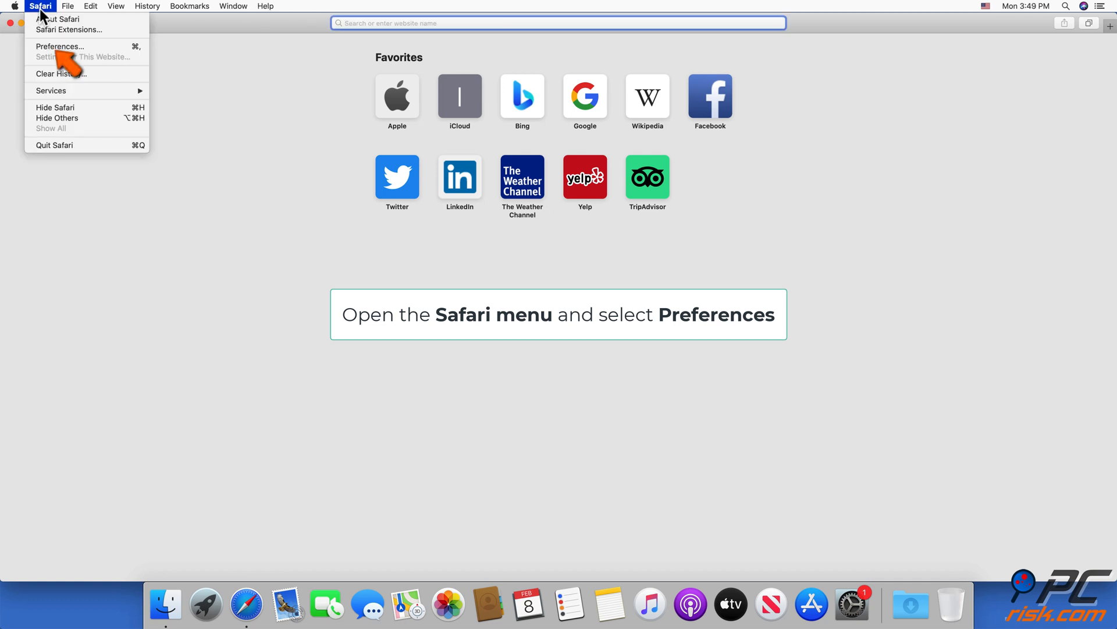
mouse_move(60, 47)
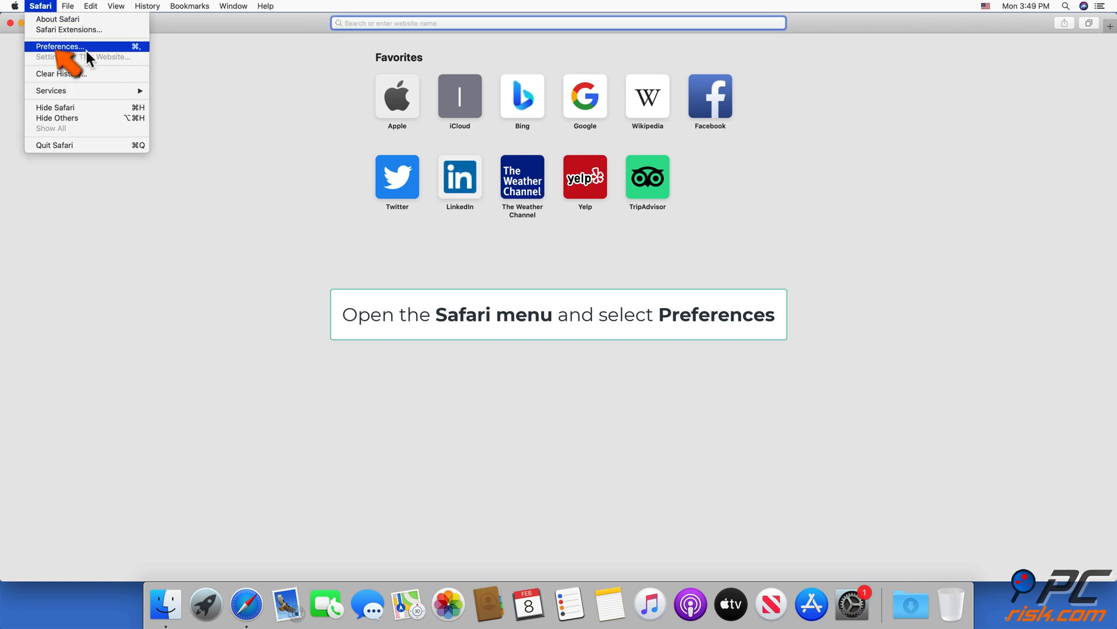
left_click(60, 46)
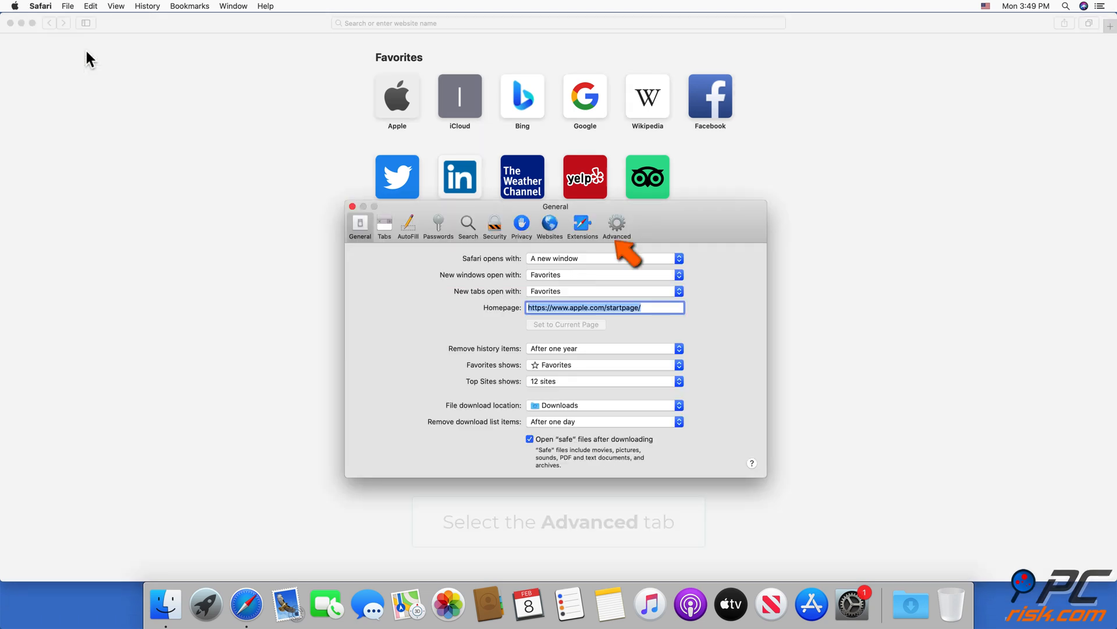
mouse_move(184, 104)
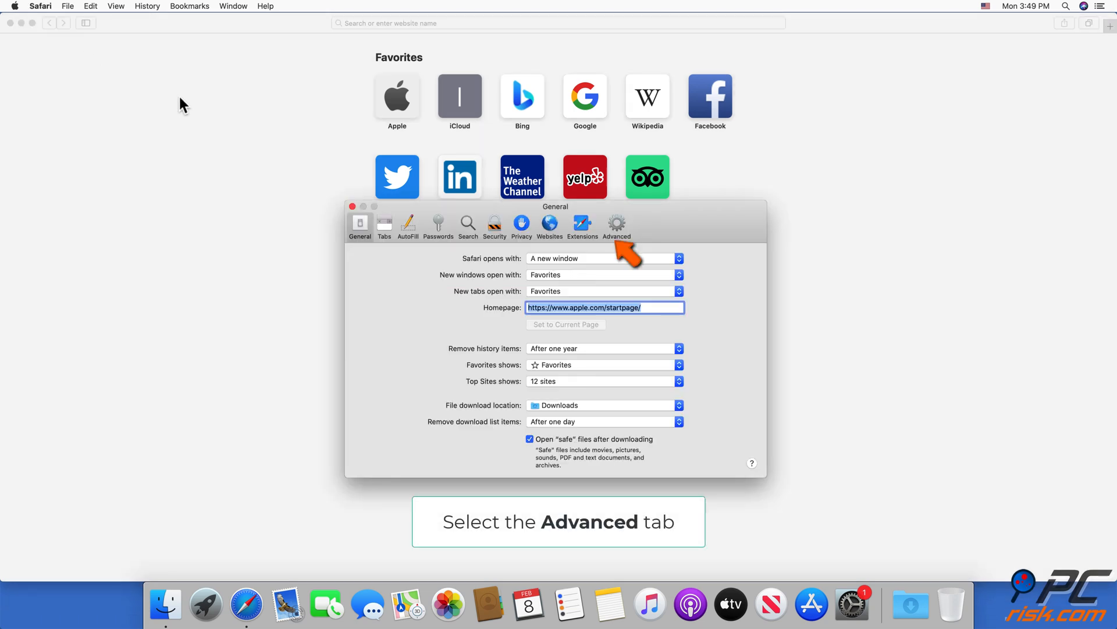
mouse_move(617, 238)
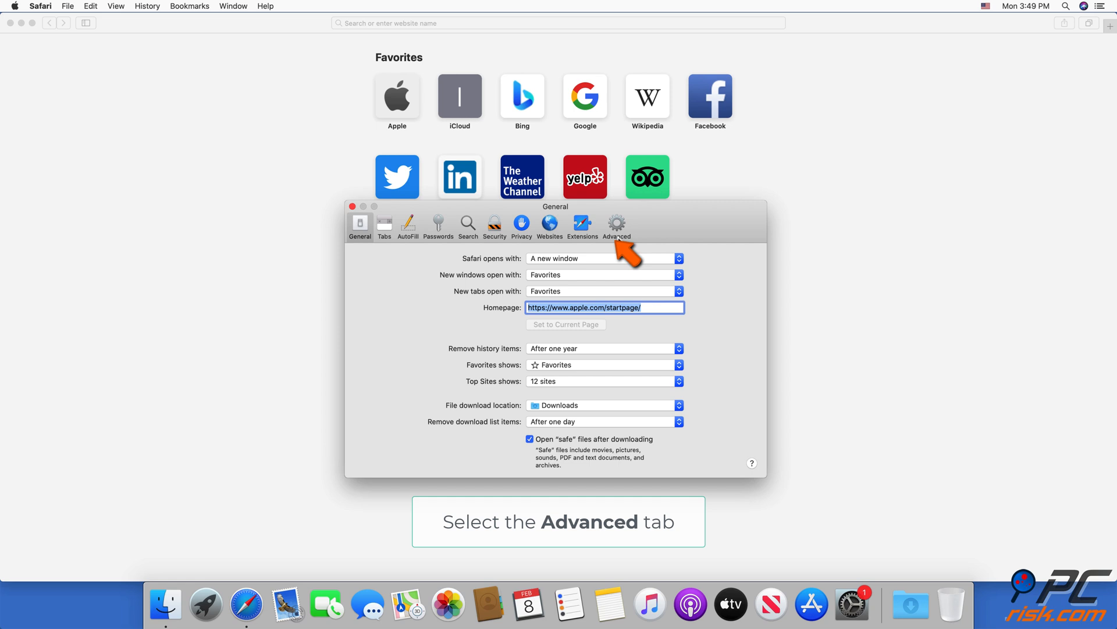
left_click(617, 227)
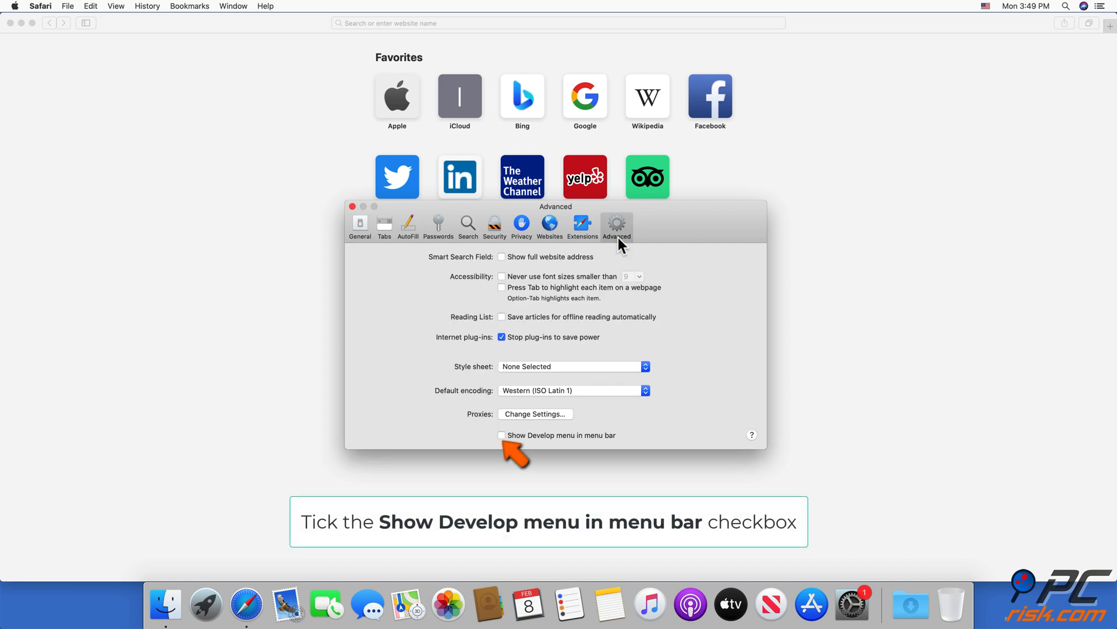
mouse_move(575, 326)
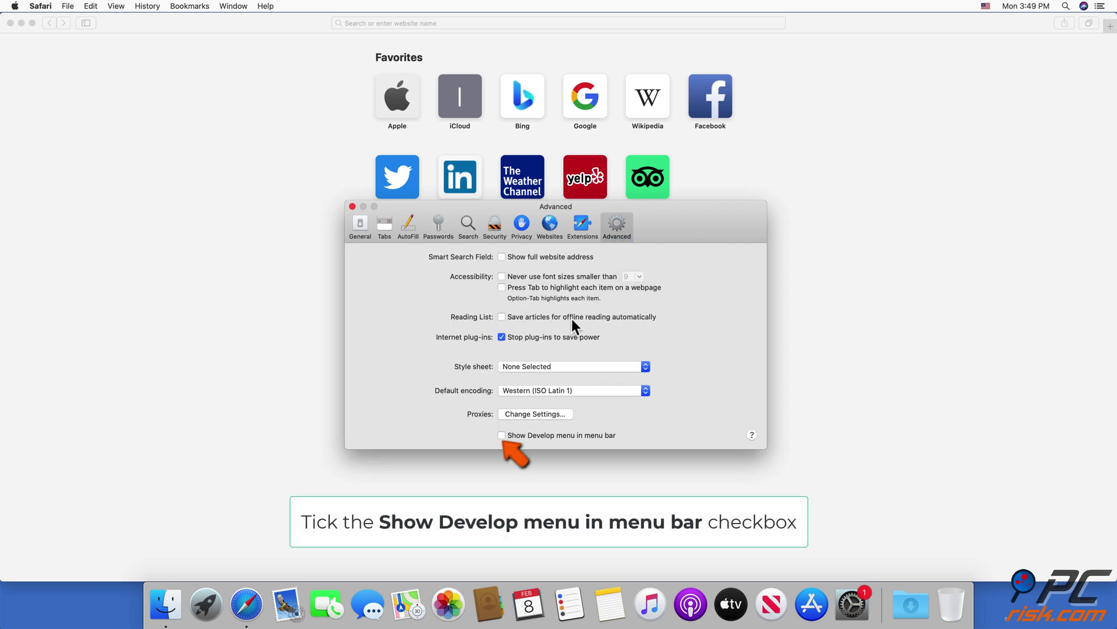
left_click(502, 434)
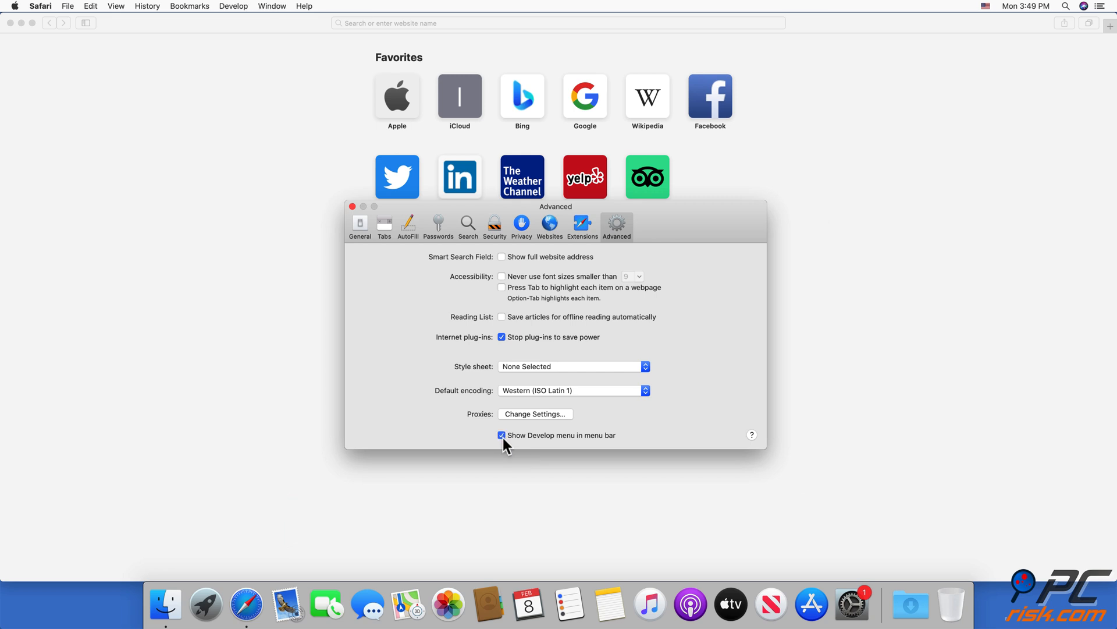
mouse_move(352, 211)
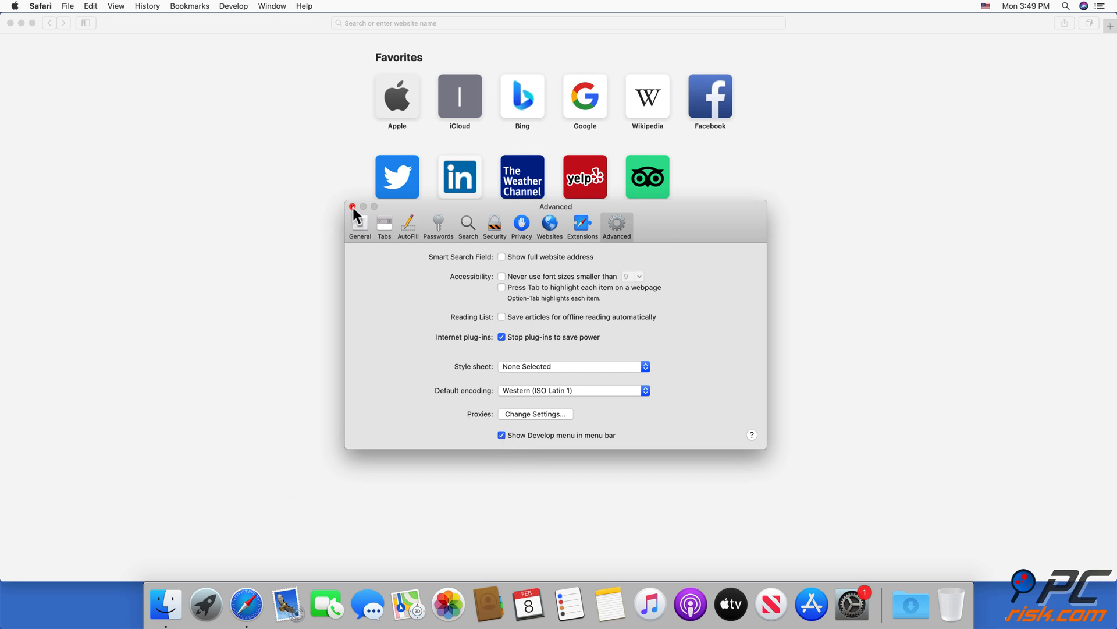
left_click(351, 208)
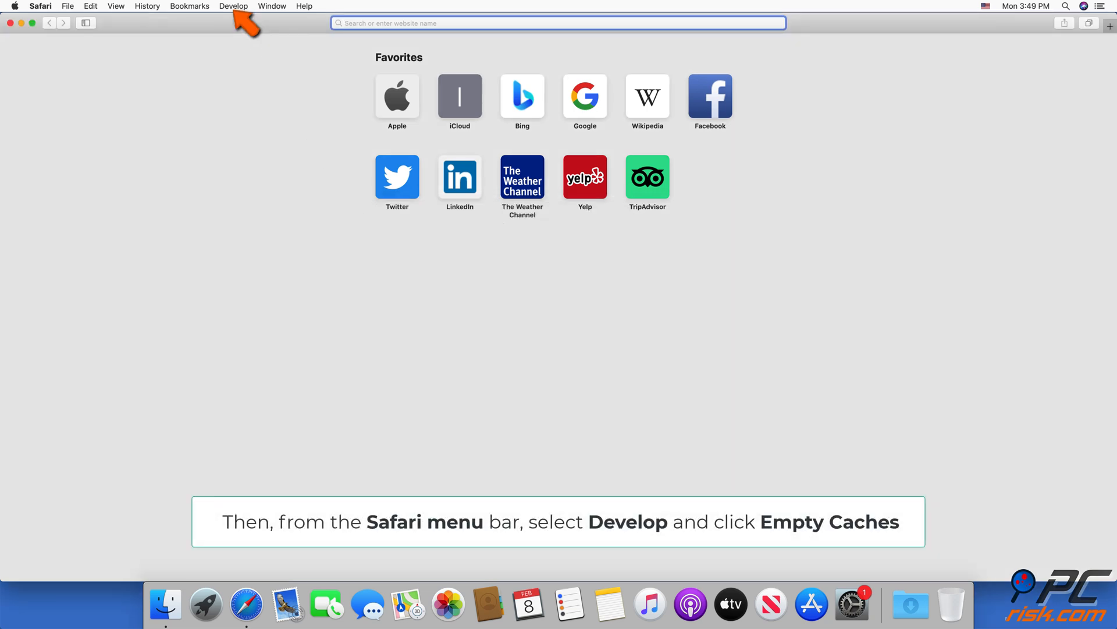
Step: Empty Safari's caches from the Develop menu
left_click(234, 6)
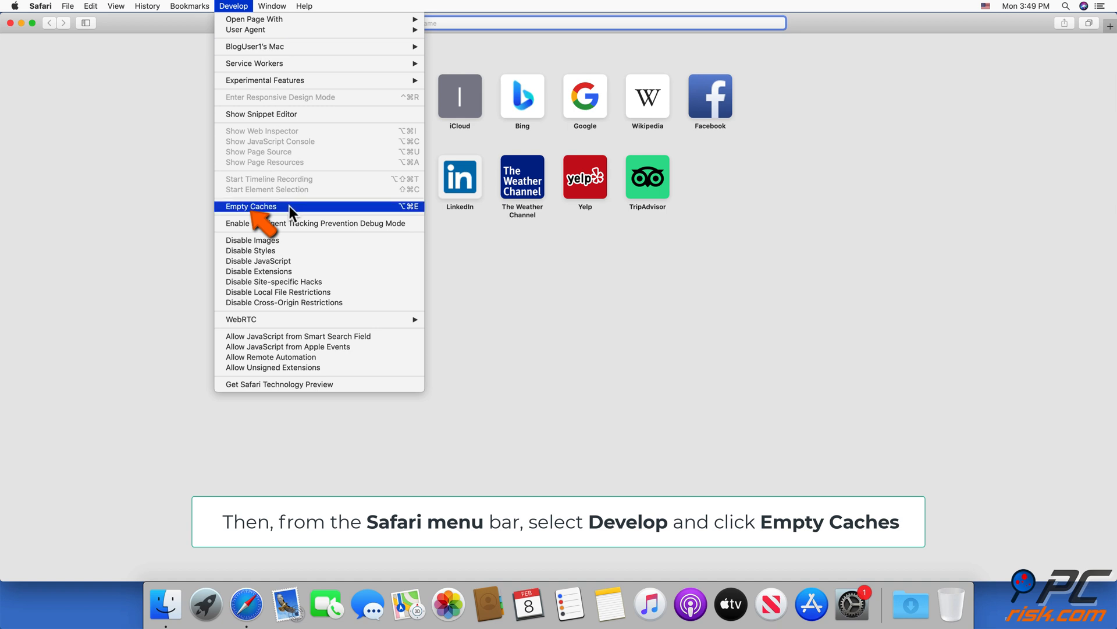
left_click(250, 206)
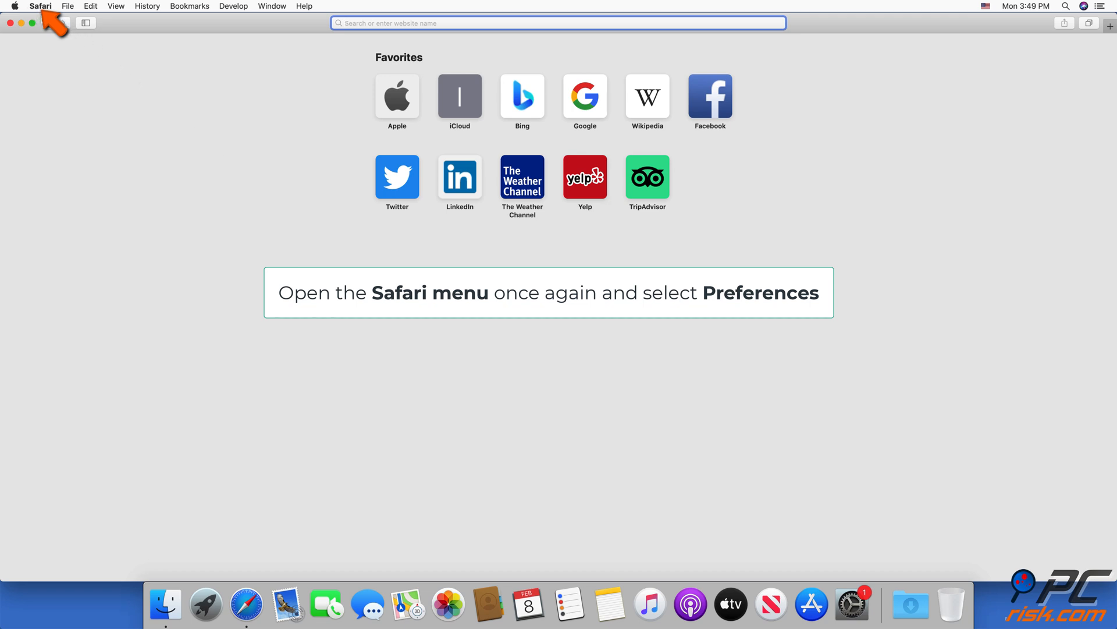
Step: Reopen Preferences on the Extensions pane listing ABP and ABP Control Panel
left_click(40, 6)
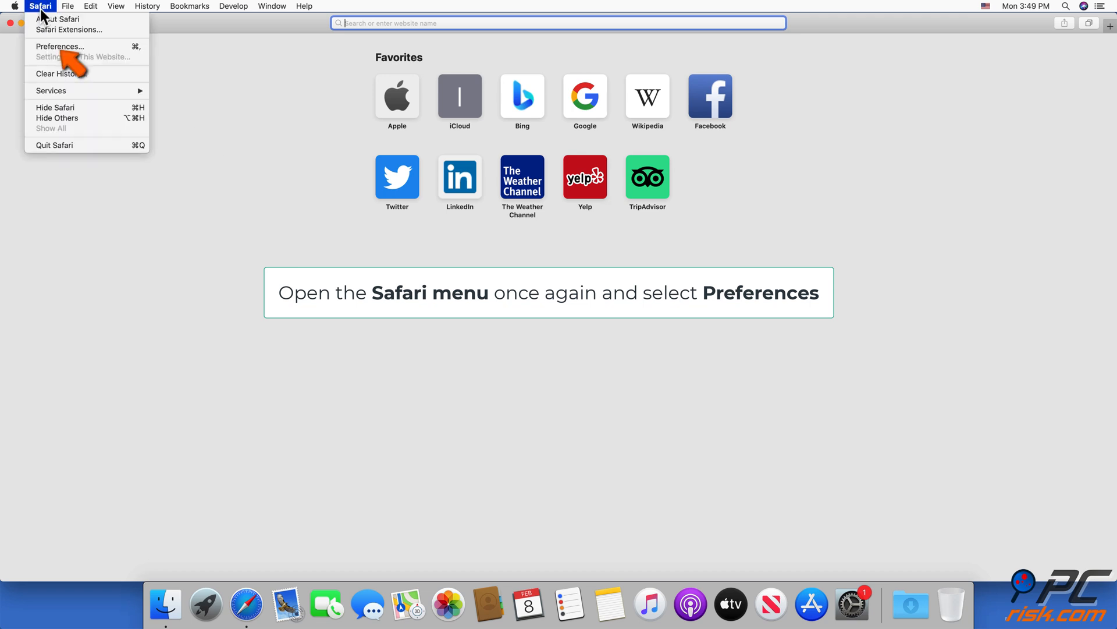
mouse_move(60, 46)
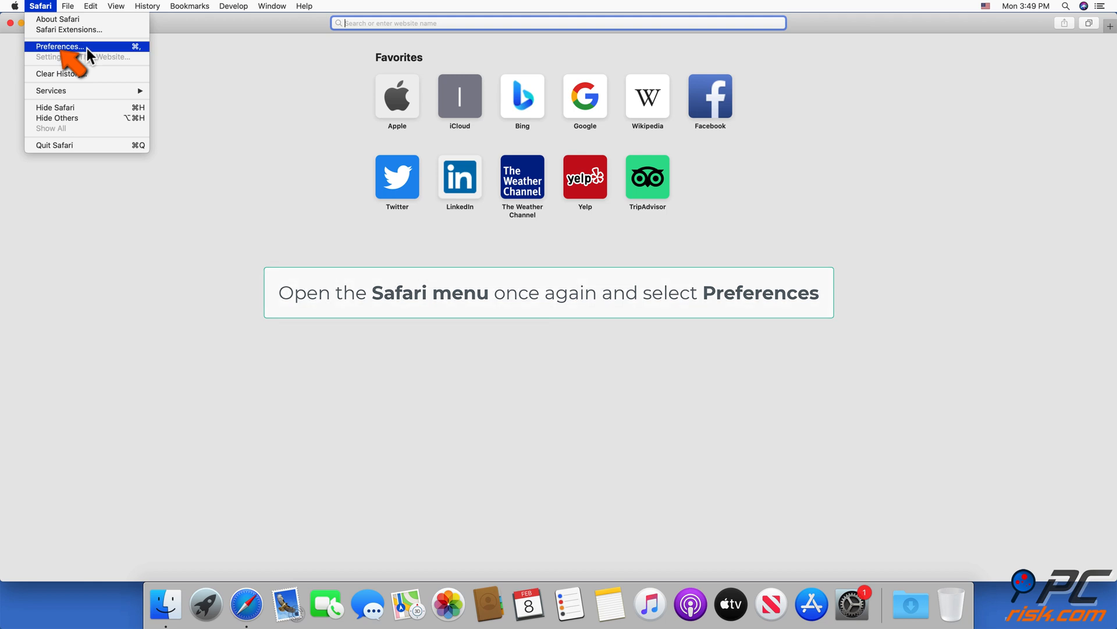
left_click(59, 47)
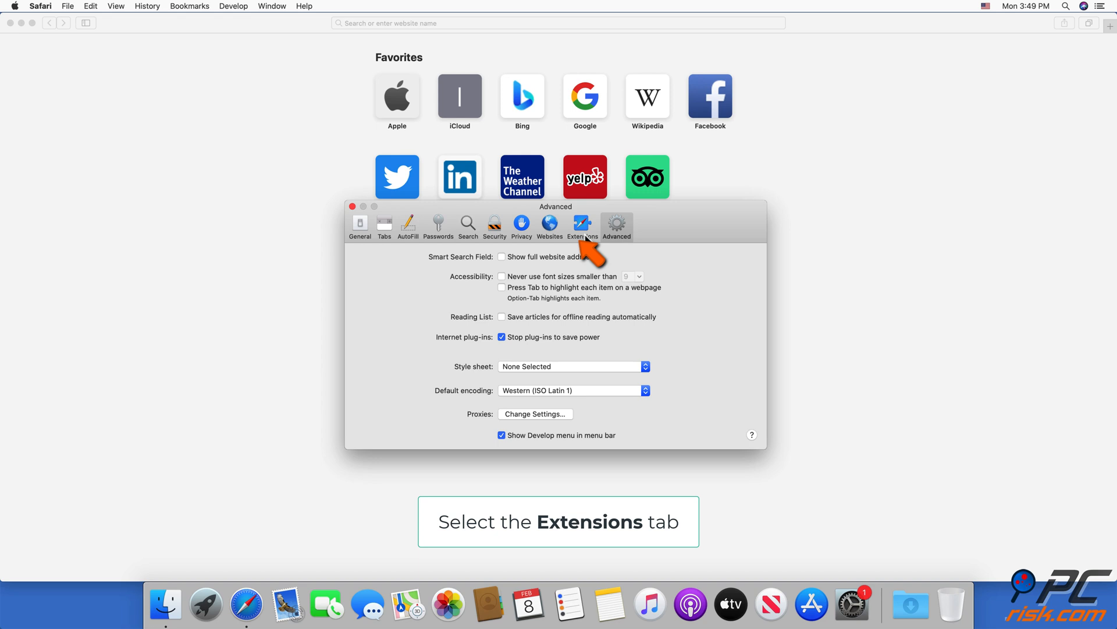
left_click(582, 225)
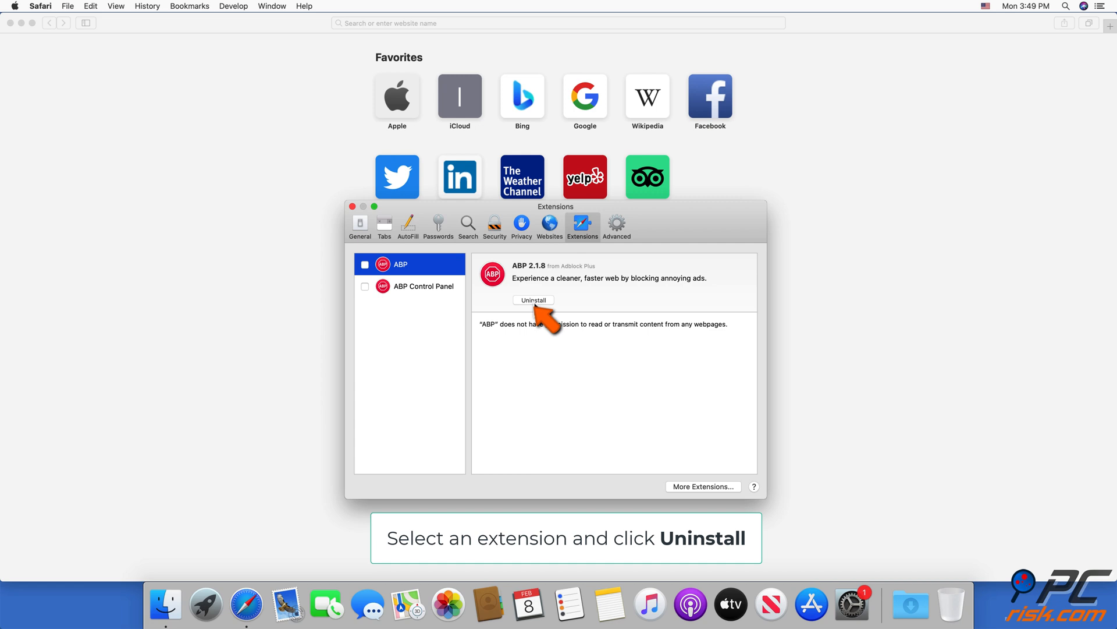
Step: Uninstall the ABP extension and reveal the Adblock Plus app in Finder
left_click(534, 299)
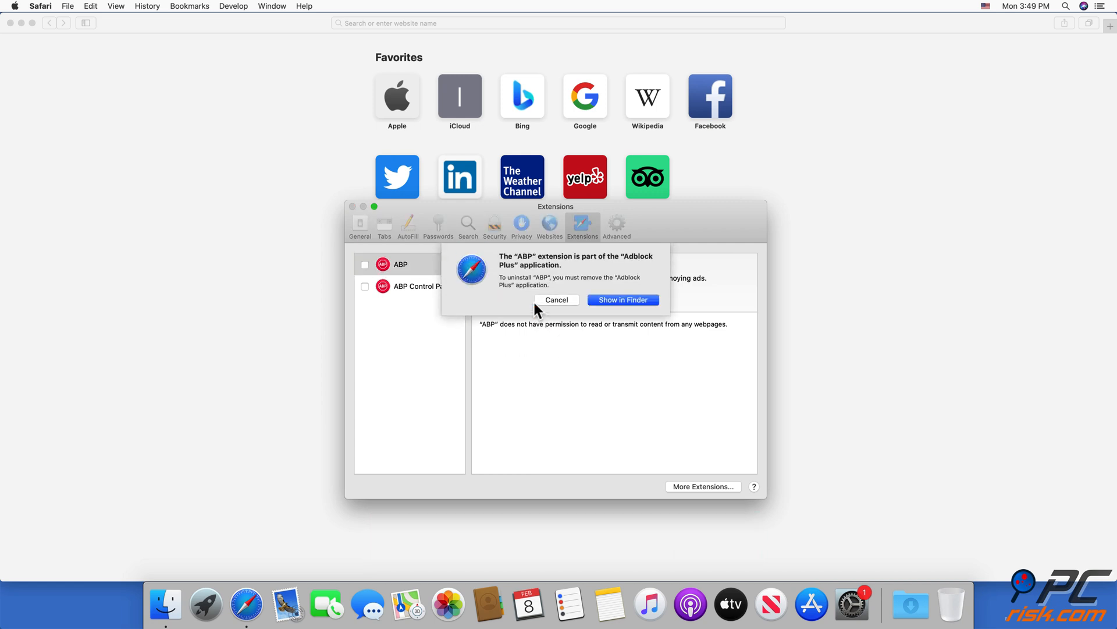
mouse_move(623, 299)
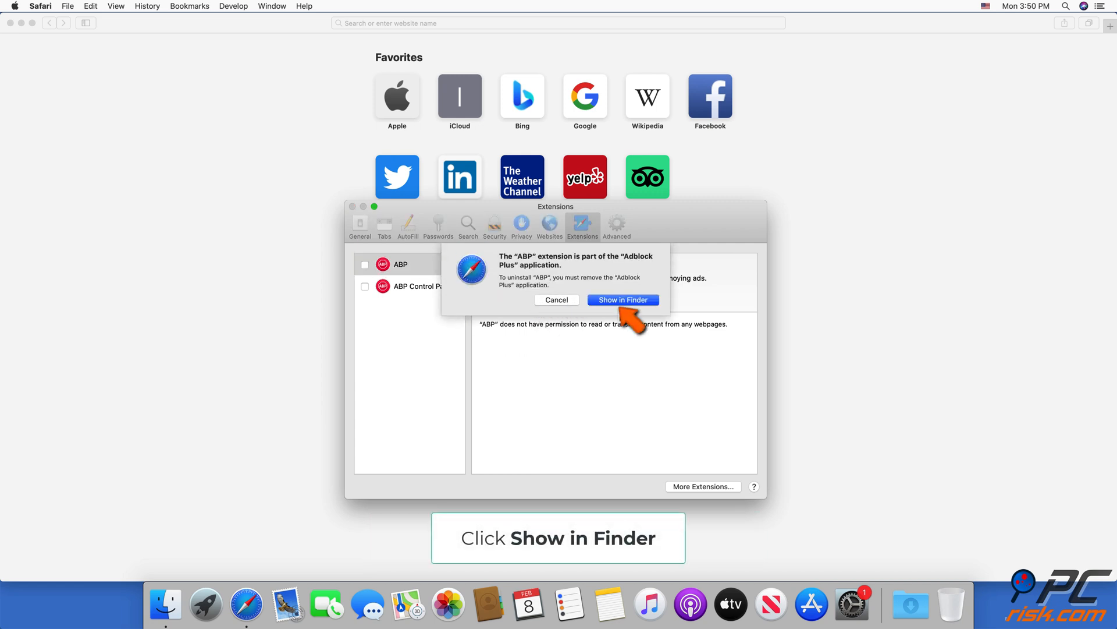
left_click(622, 299)
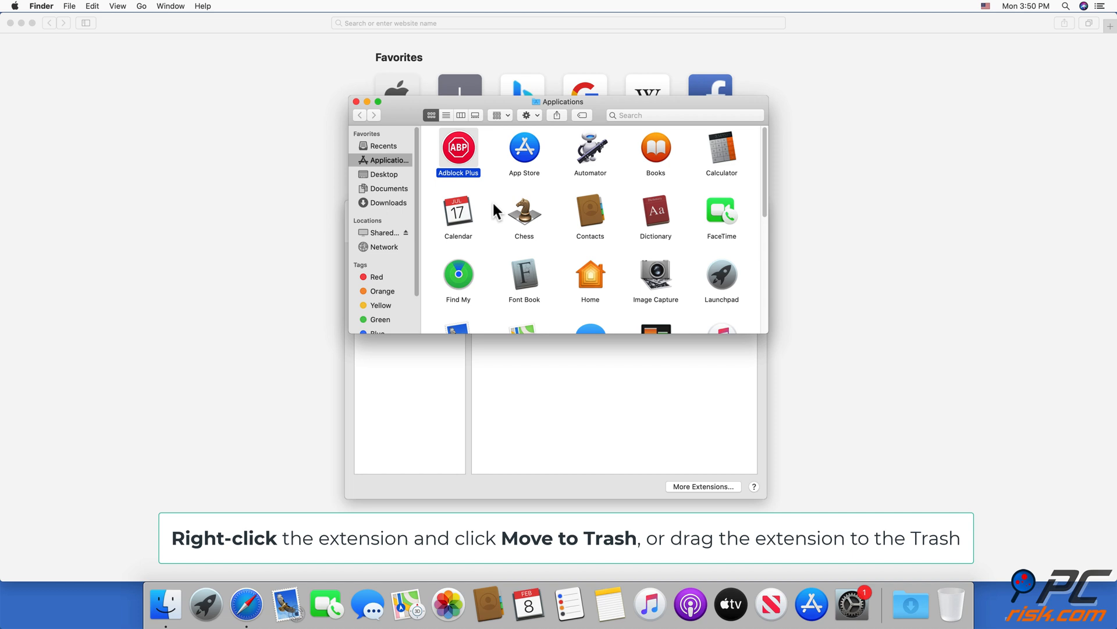
Step: Move Adblock Plus to the Trash, authenticating with the password, and close the Applications window
right_click(459, 146)
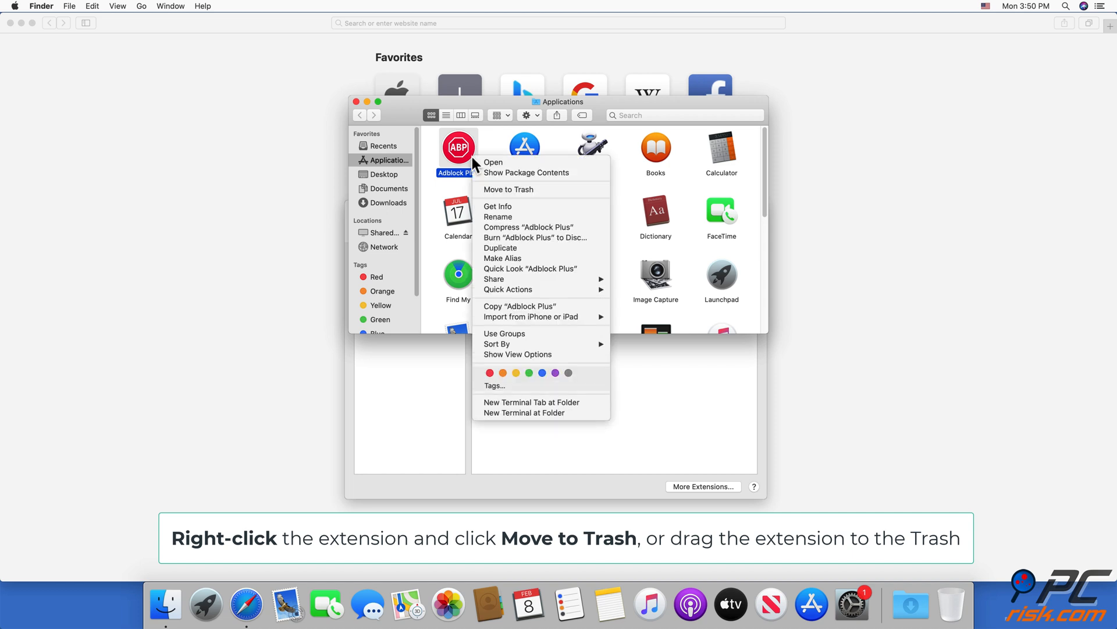
mouse_move(534, 190)
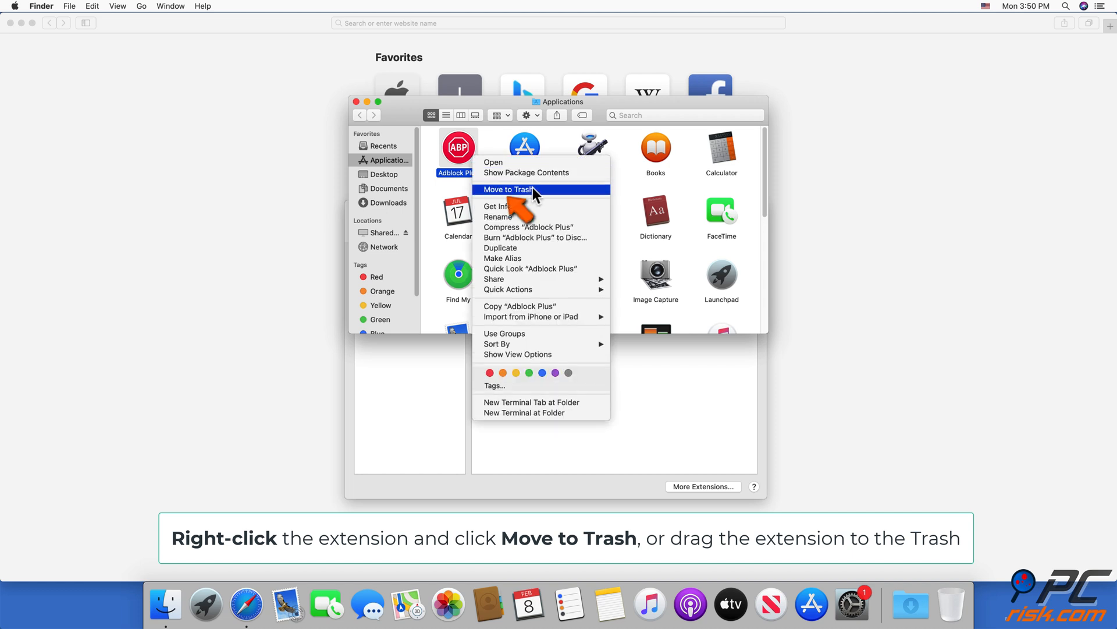
left_click(507, 188)
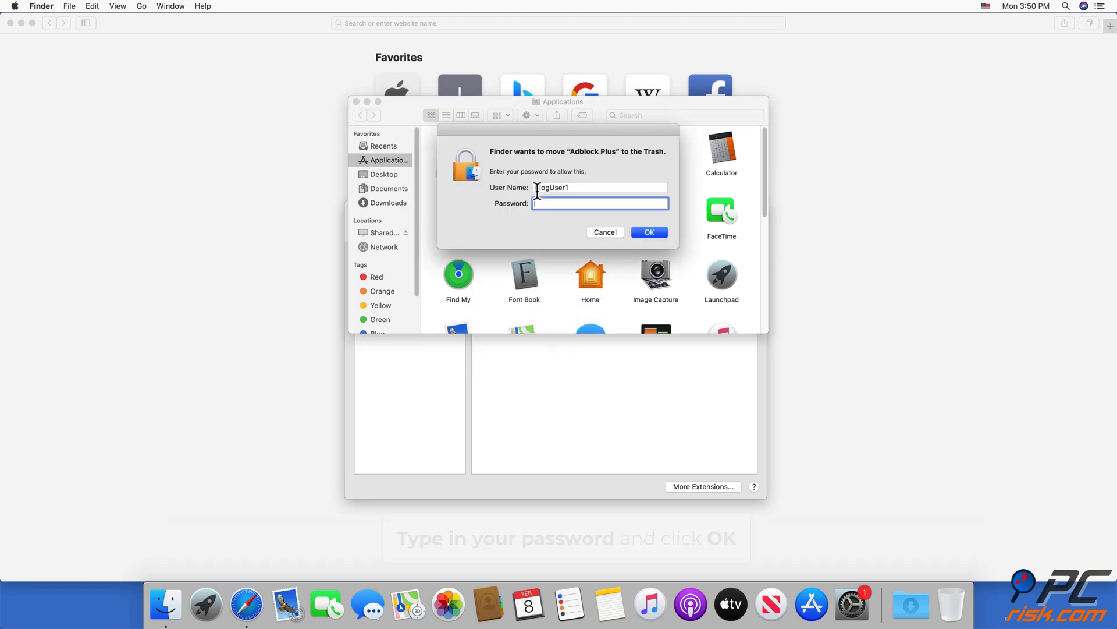
type("••••")
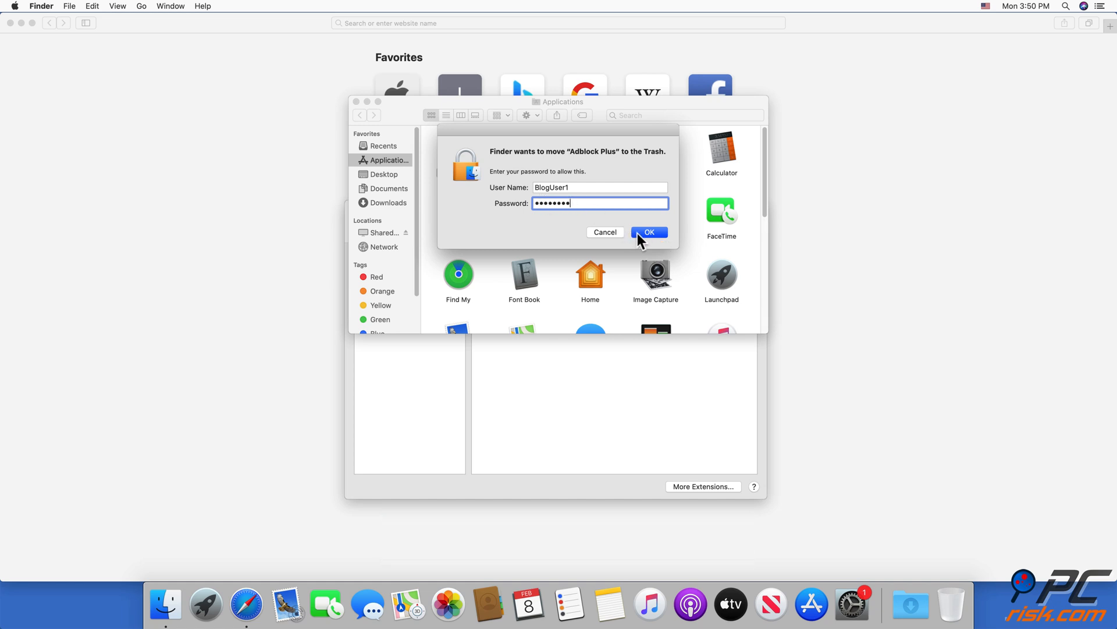
left_click(648, 231)
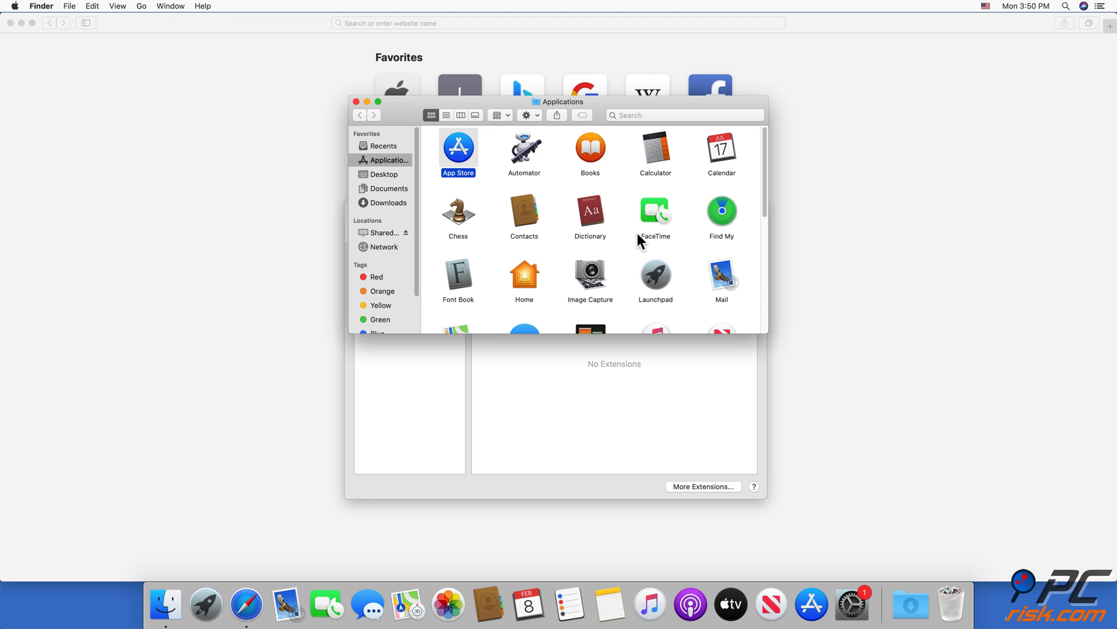
left_click(356, 101)
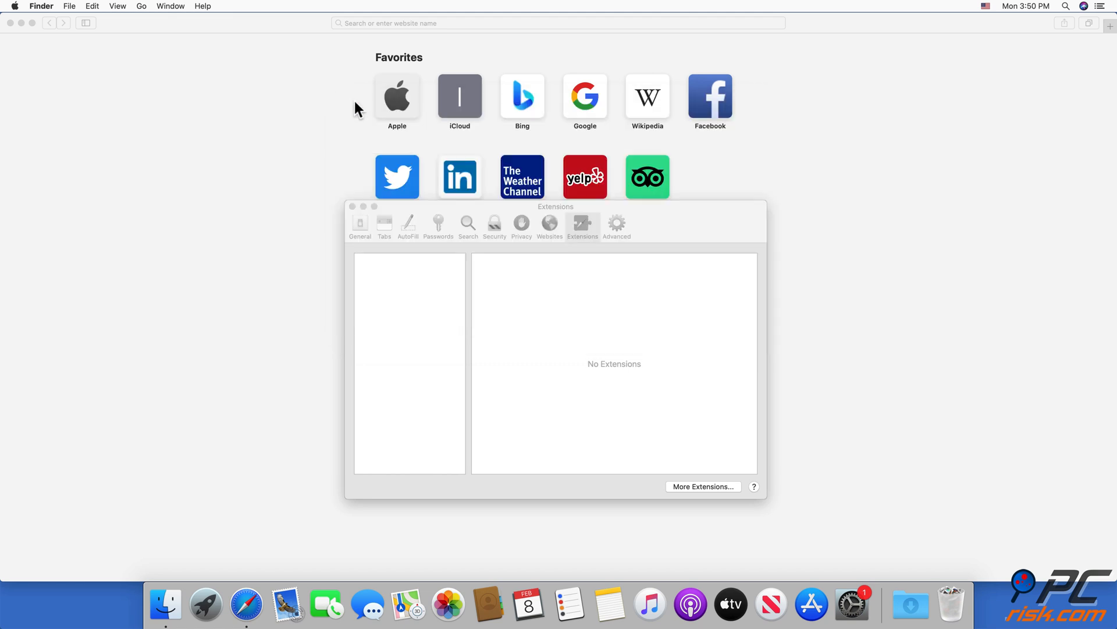
mouse_move(499, 358)
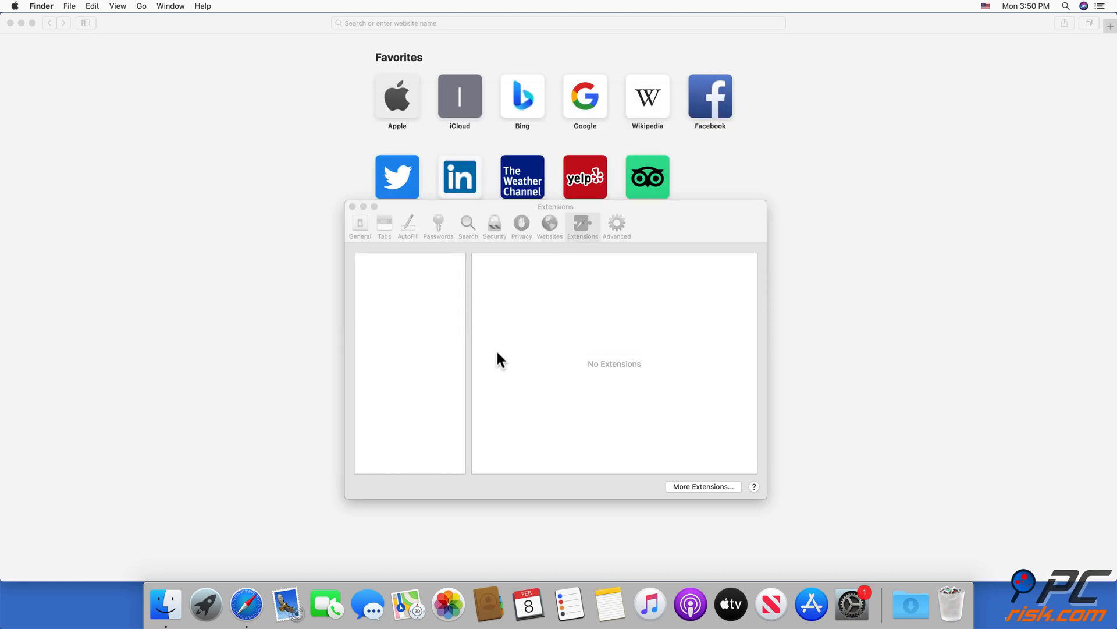
Step: Close the Preferences window and the Safari browser window
left_click(352, 207)
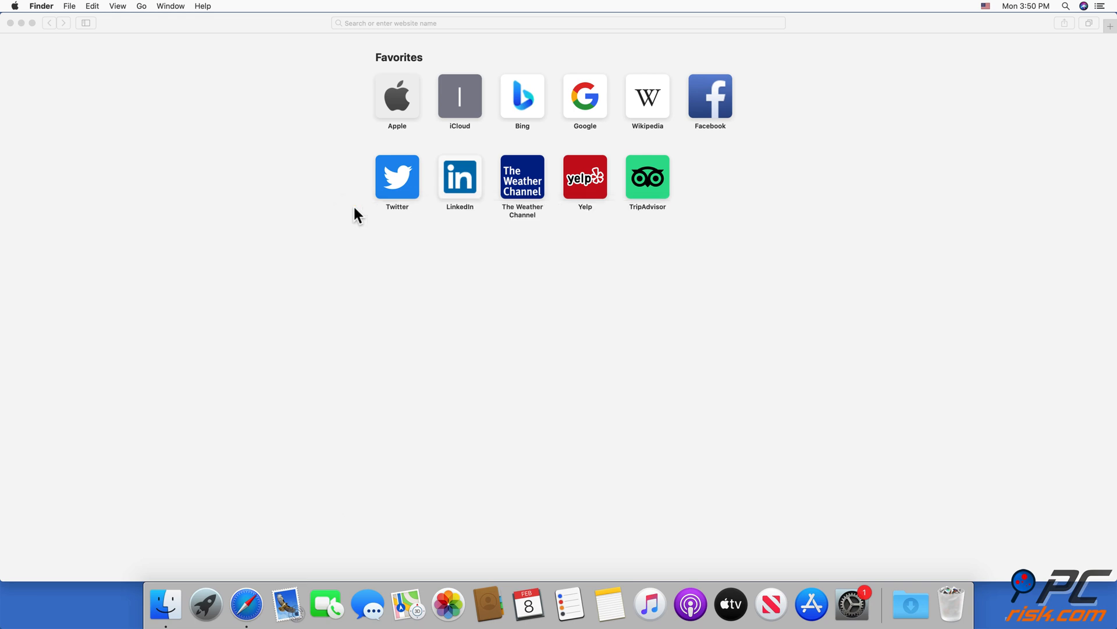
mouse_move(24, 20)
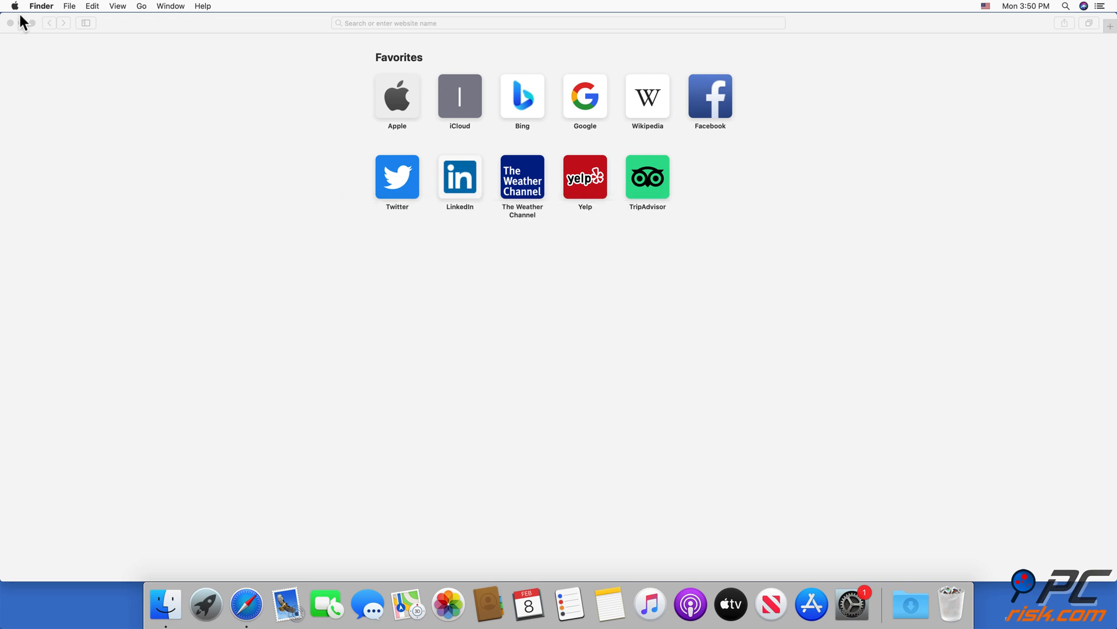
mouse_move(13, 28)
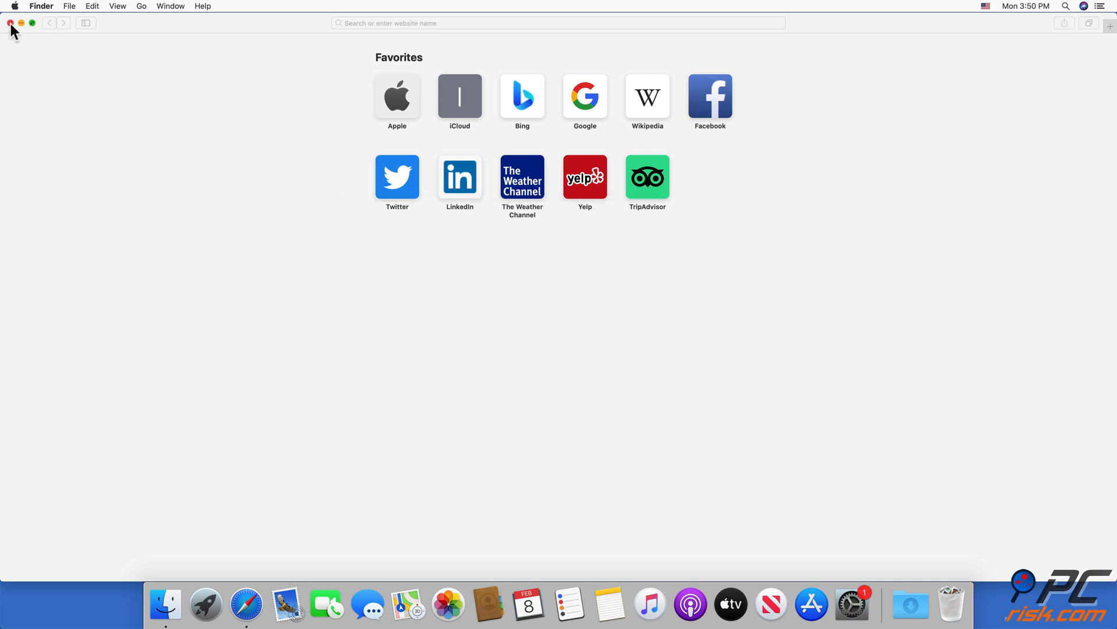
left_click(11, 23)
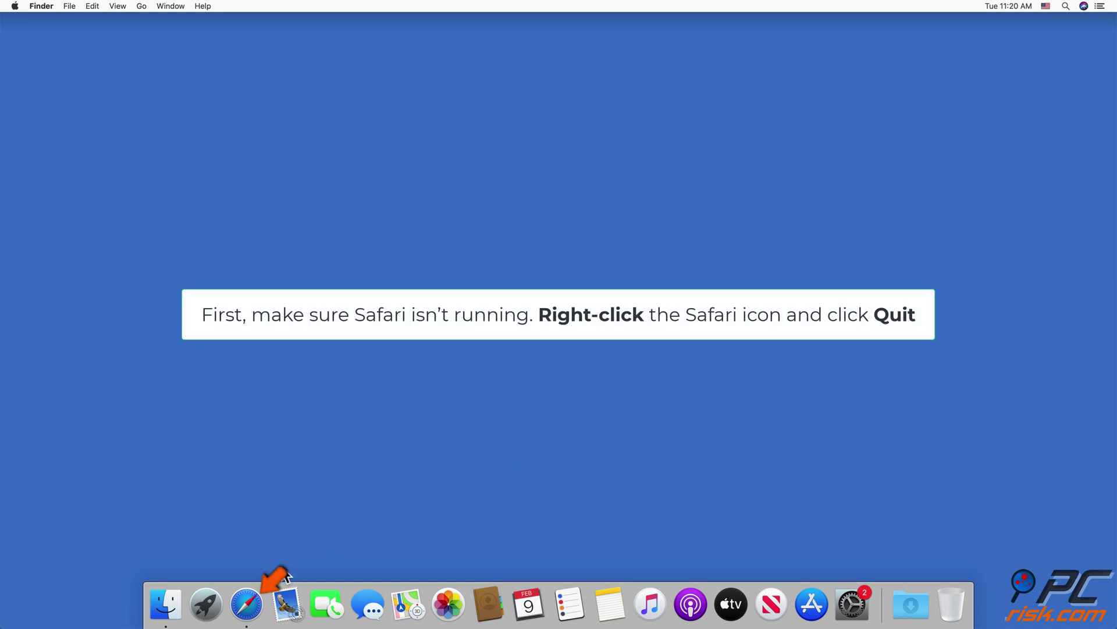
Step: Quit Safari from its Dock icon menu, leaving the empty desktop
right_click(245, 604)
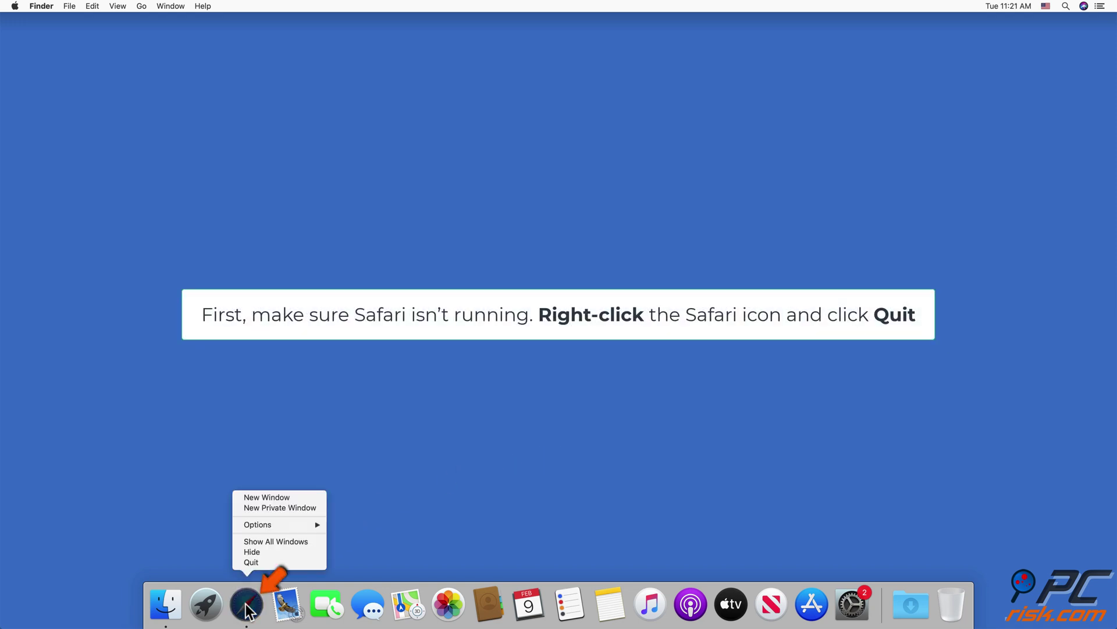
mouse_move(251, 562)
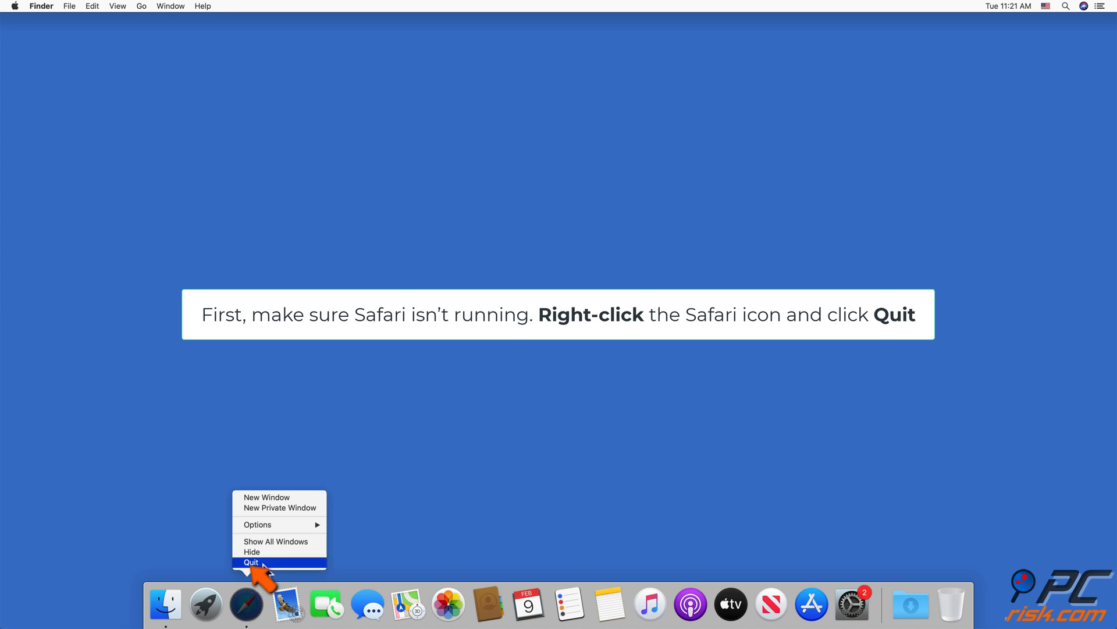
left_click(251, 562)
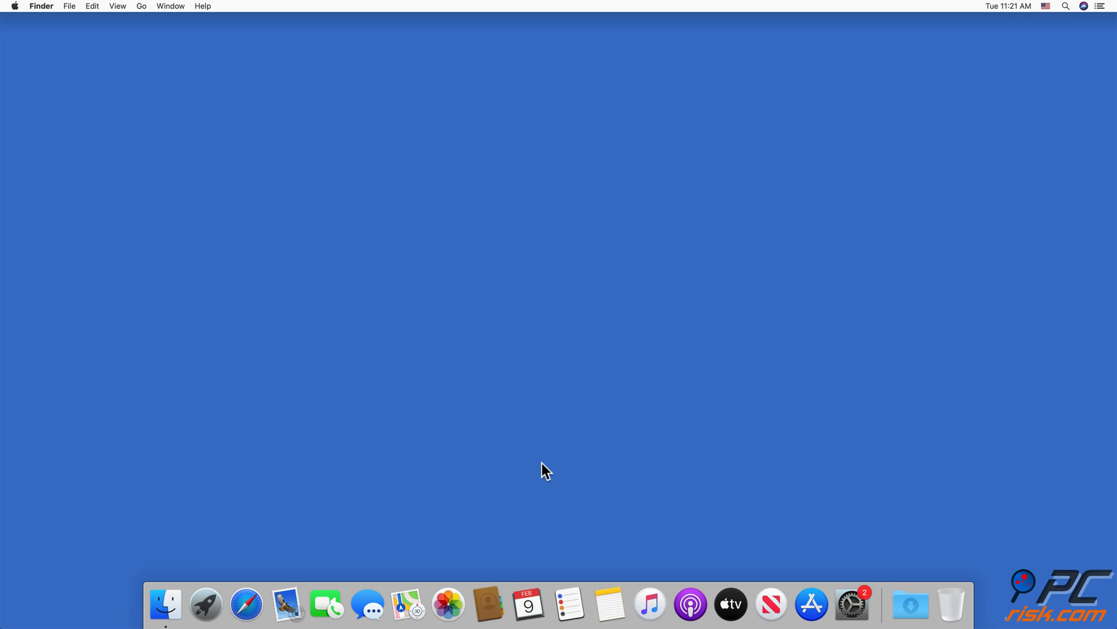
Step: Go to ~/Library/Containers/com.apple.Safari/Data/Library/Preferences/com.apple.Safari.plist in Finder
key("cmd+shift+g")
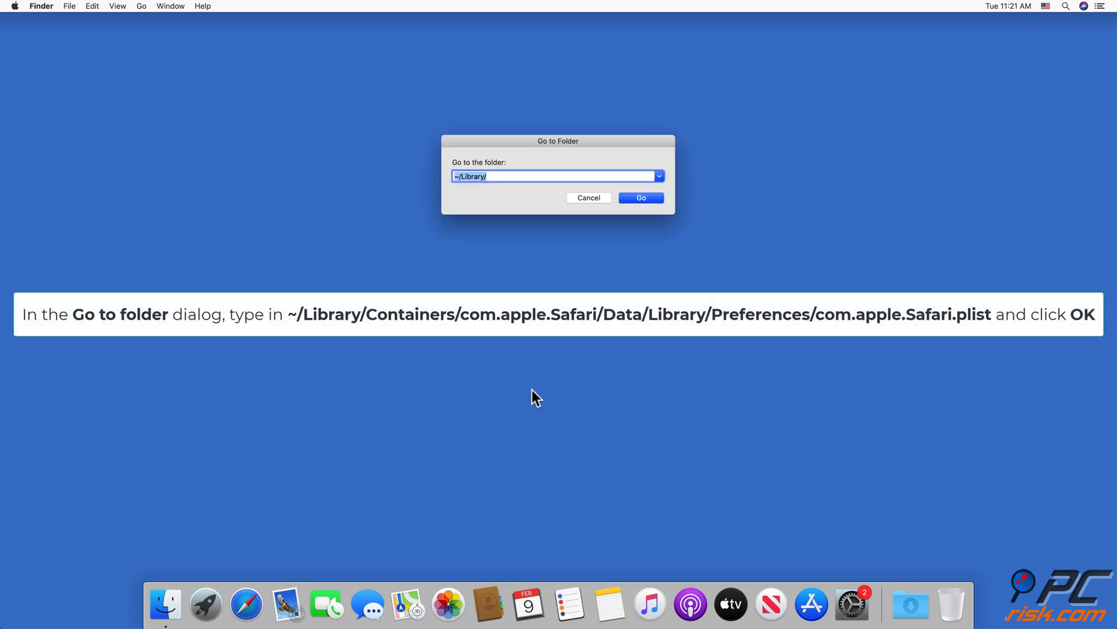
mouse_move(410, 189)
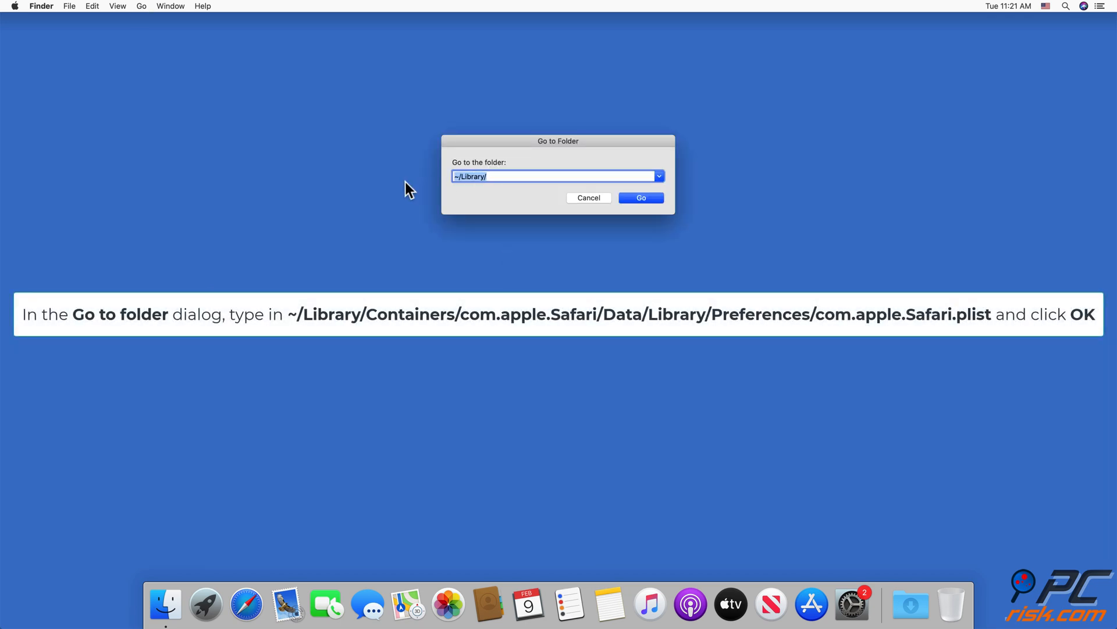
type("~/Library/Containers/com.apple.Safari/Data/Library/Preferences/com.apple.Safari.plist")
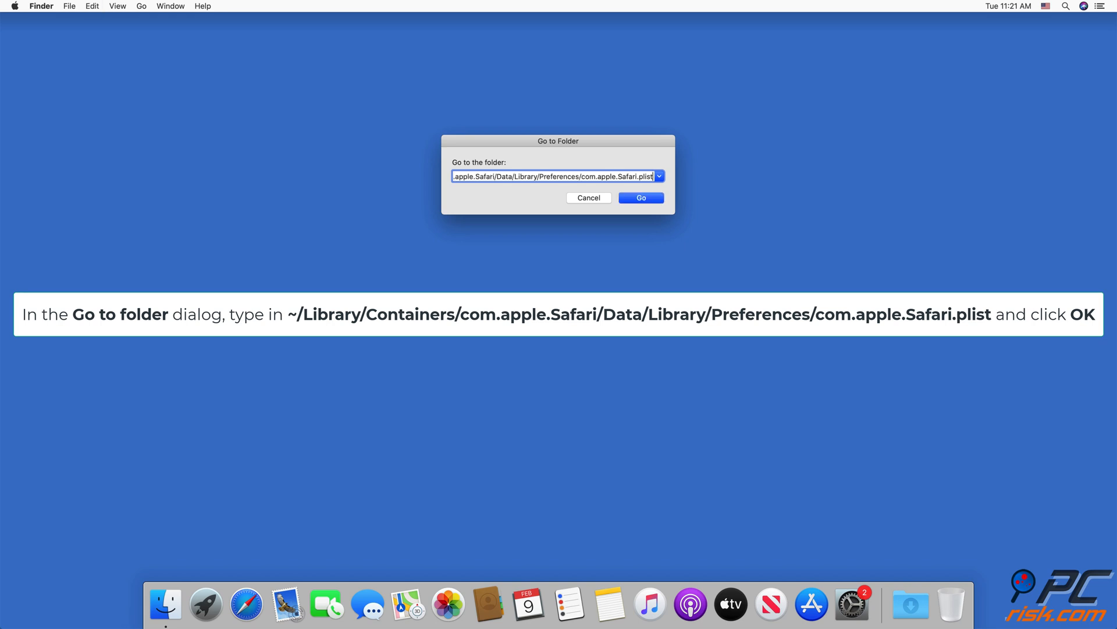
mouse_move(639, 198)
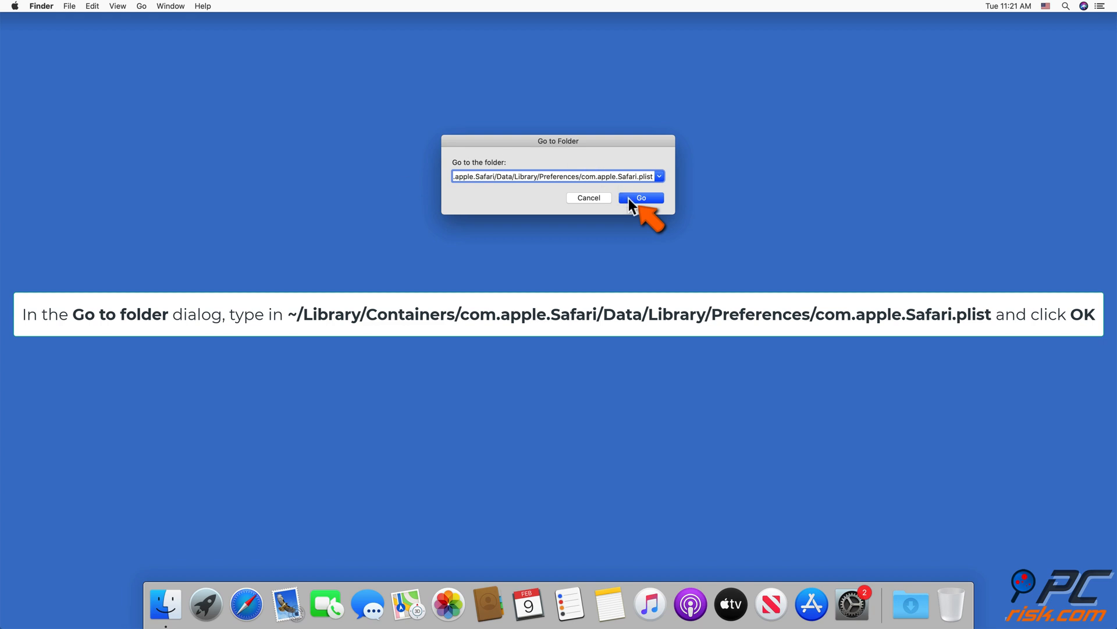
left_click(640, 198)
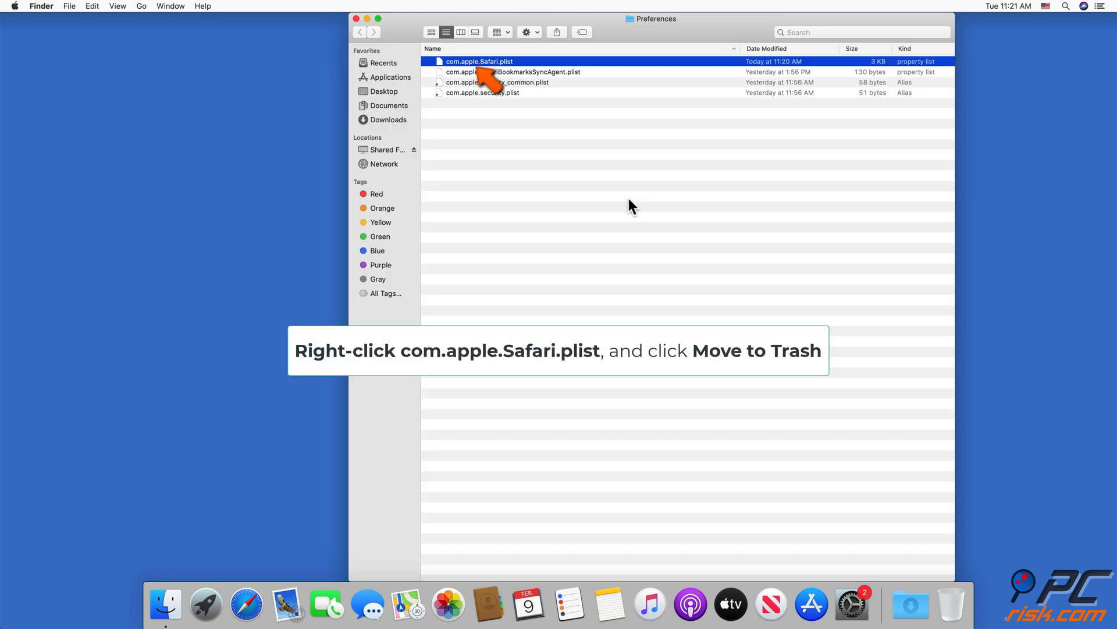
mouse_move(515, 69)
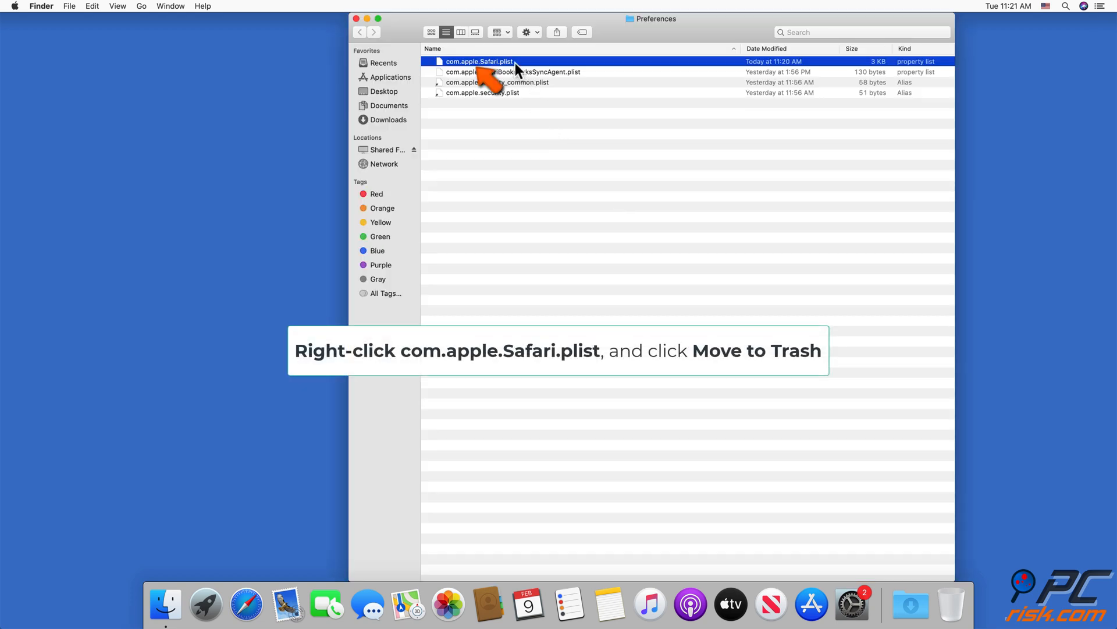
Step: Move com.apple.Safari.plist to the Trash and close the Preferences window
right_click(479, 62)
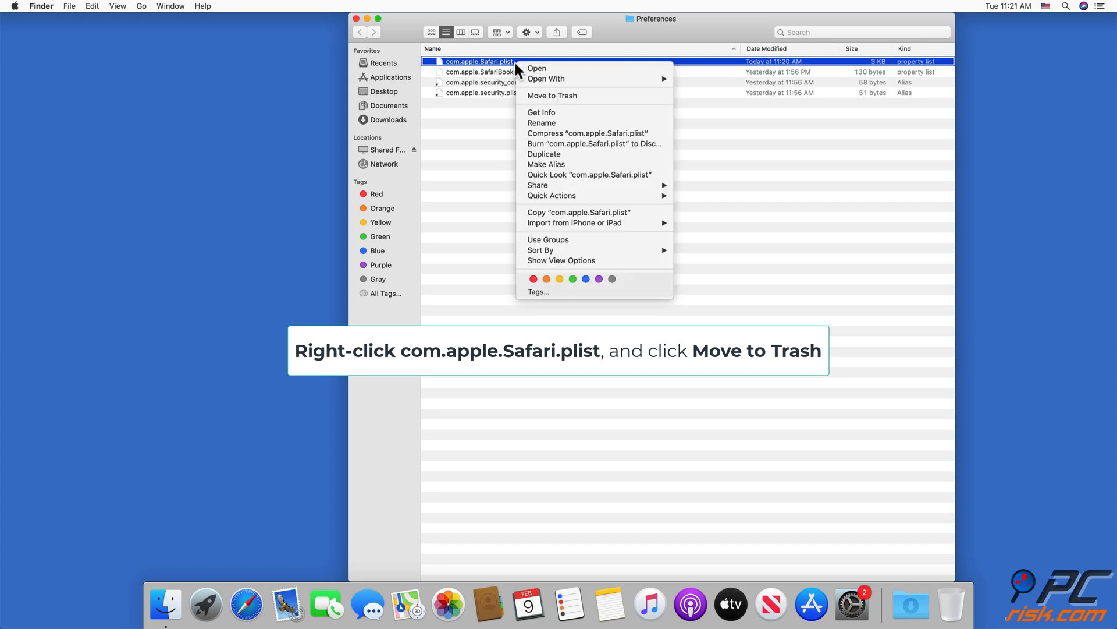
mouse_move(563, 111)
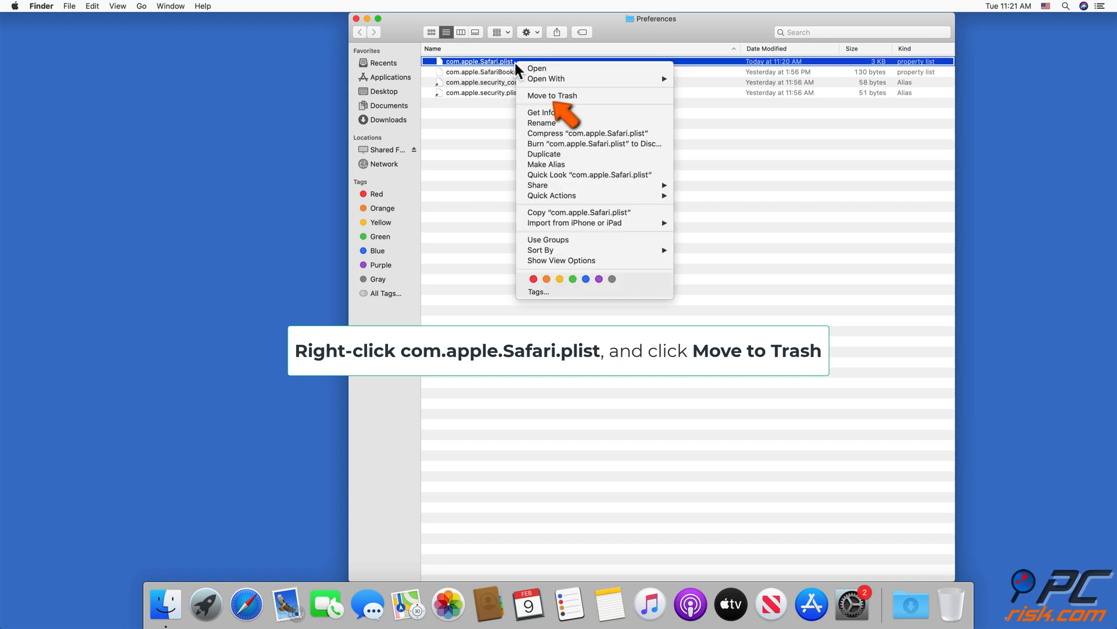
mouse_move(584, 99)
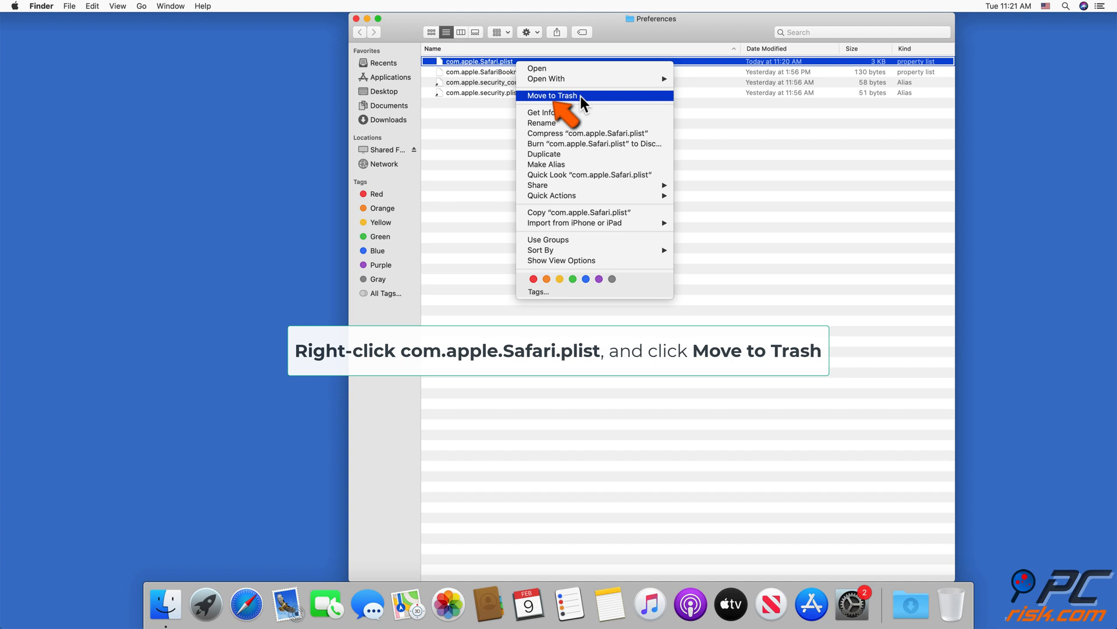
left_click(552, 95)
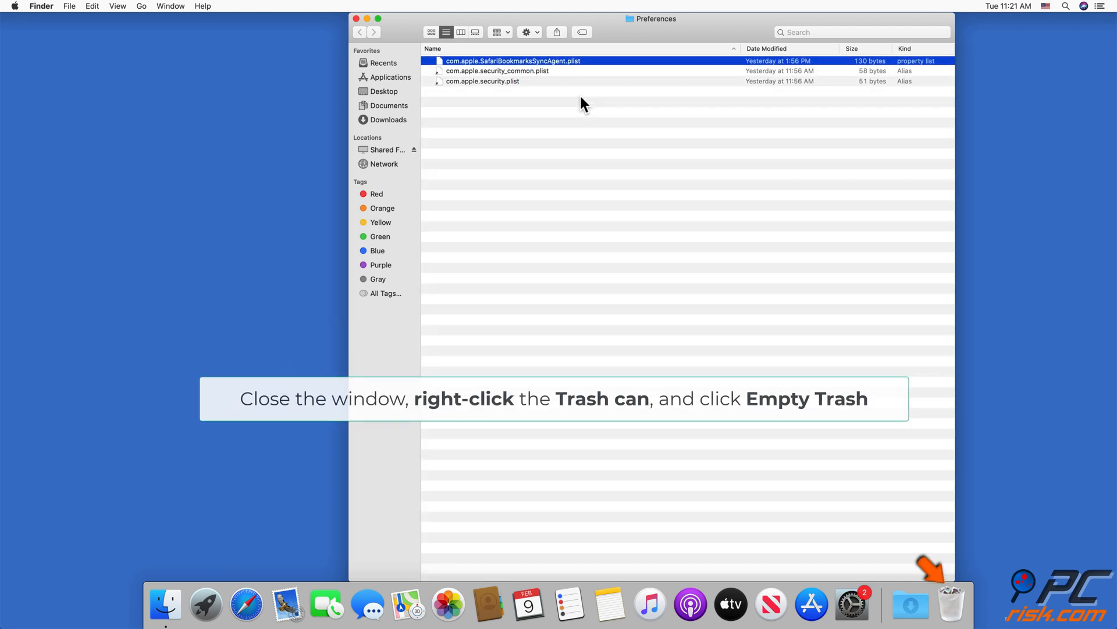
left_click(356, 19)
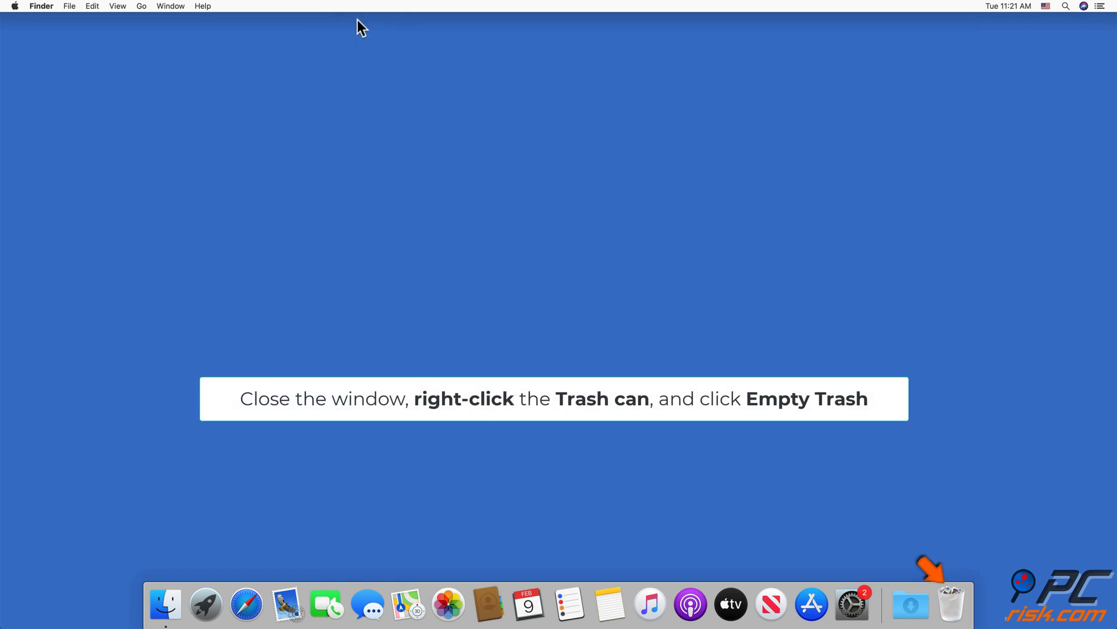
Step: Request Empty Trash from the Dock, bringing up the permanent-erase confirmation
right_click(951, 604)
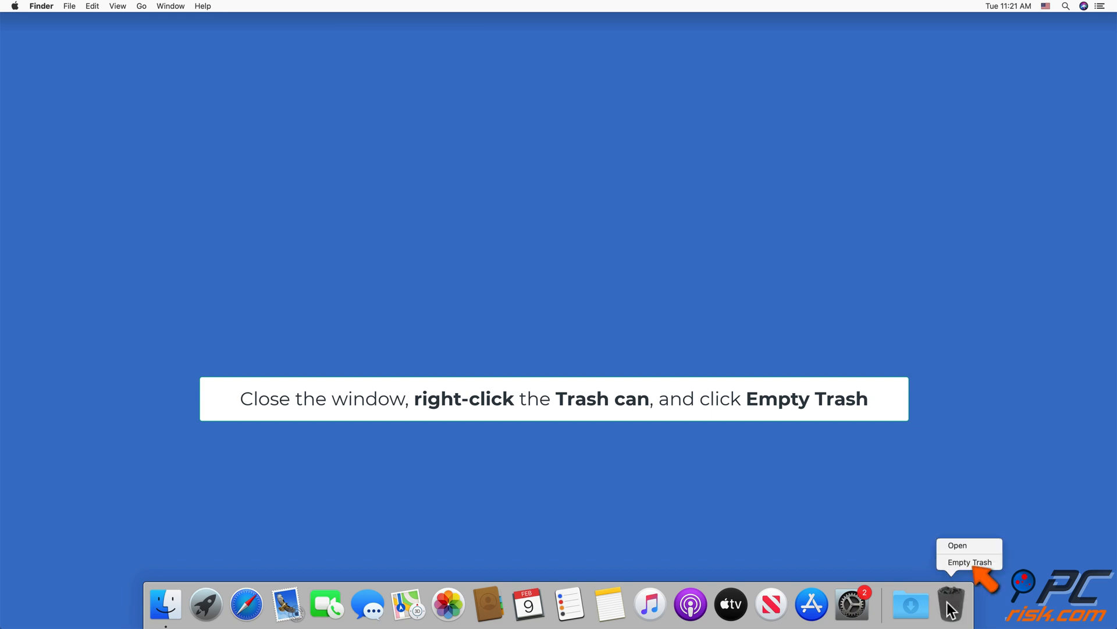
left_click(969, 561)
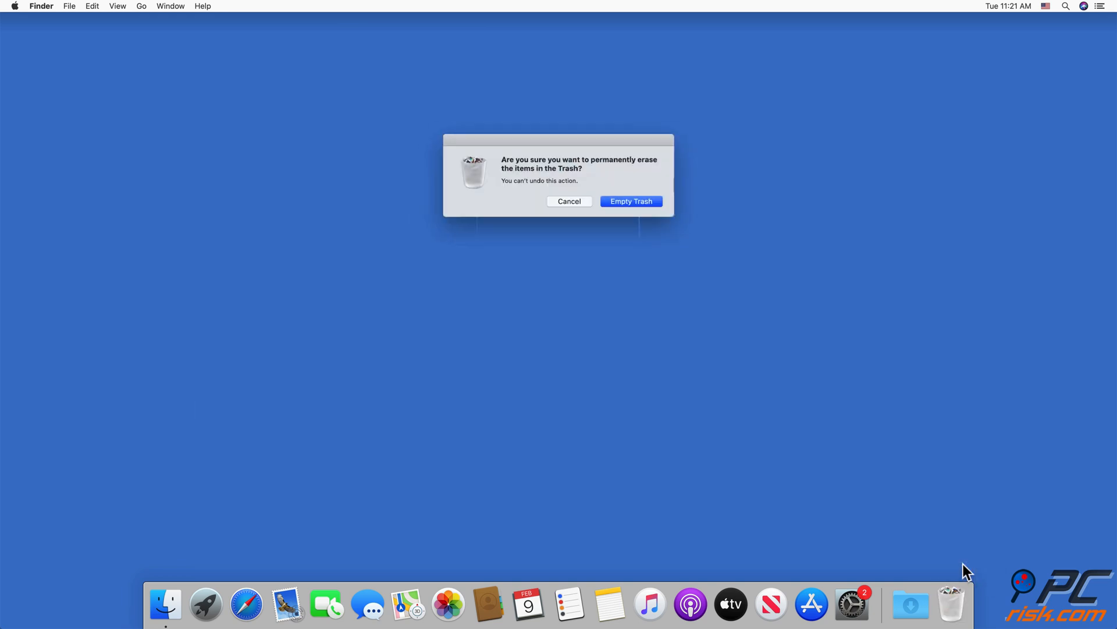